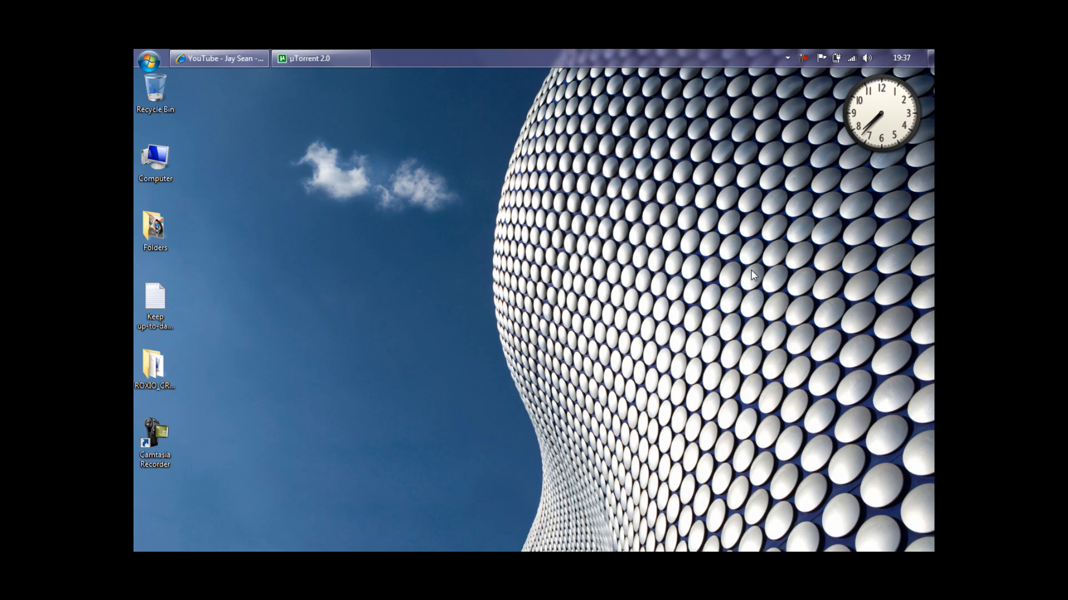
Bring up the browser showing the YouTube video, then minimize it again.
click(219, 58)
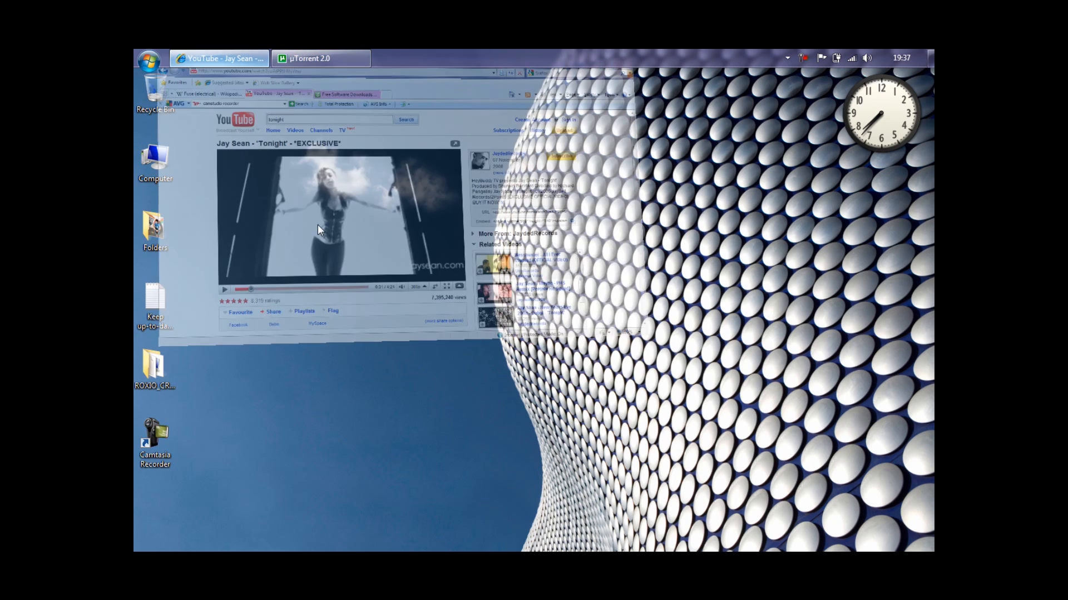
click(217, 57)
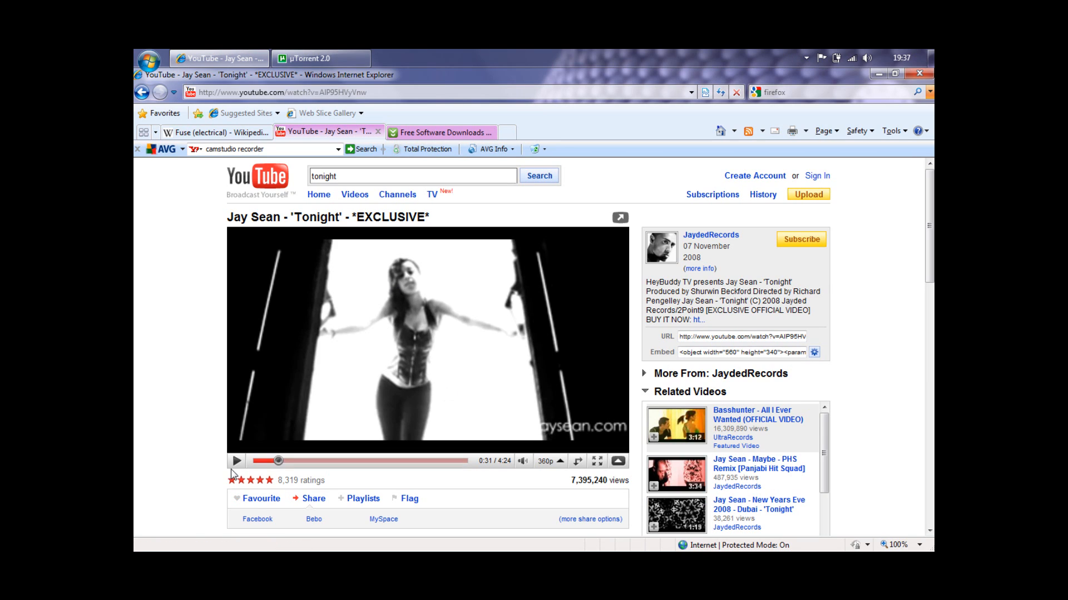
click(236, 461)
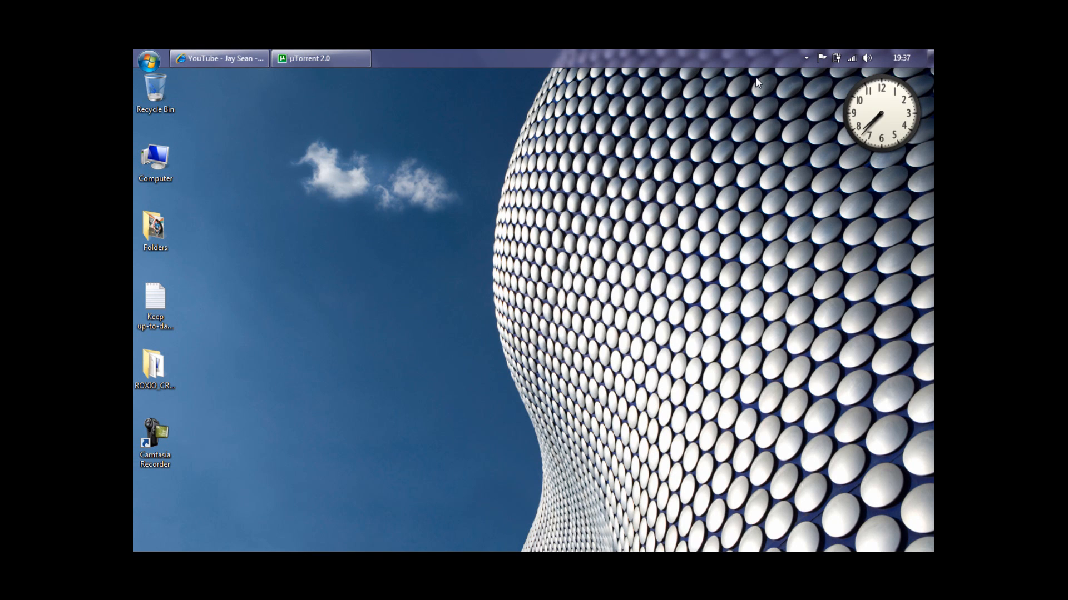
mouse_move(690, 78)
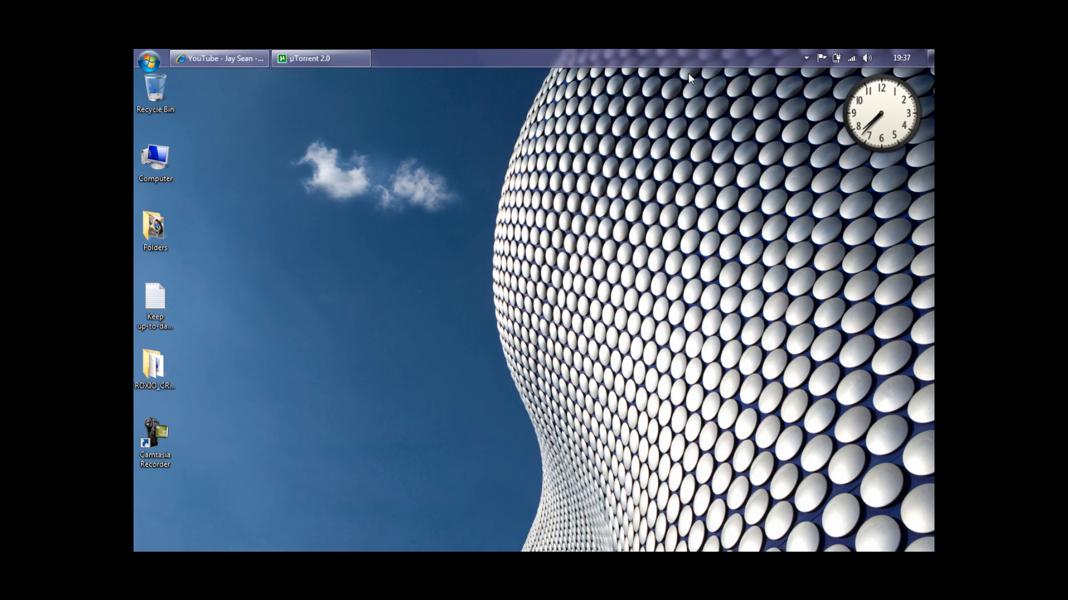
mouse_move(417, 55)
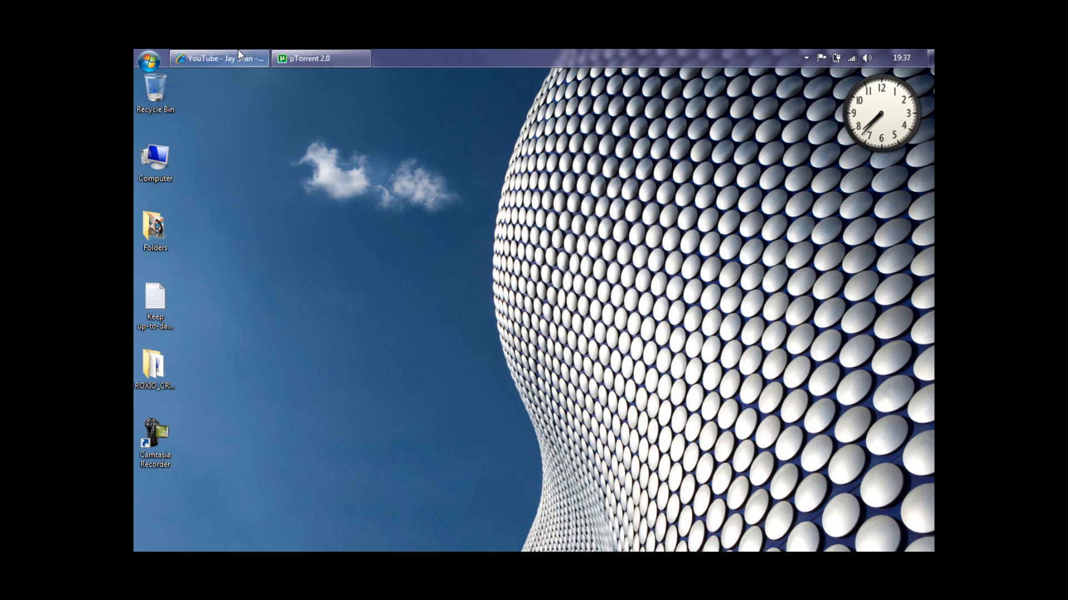
Restore Internet Explorer and load google.com in a new tab.
click(218, 59)
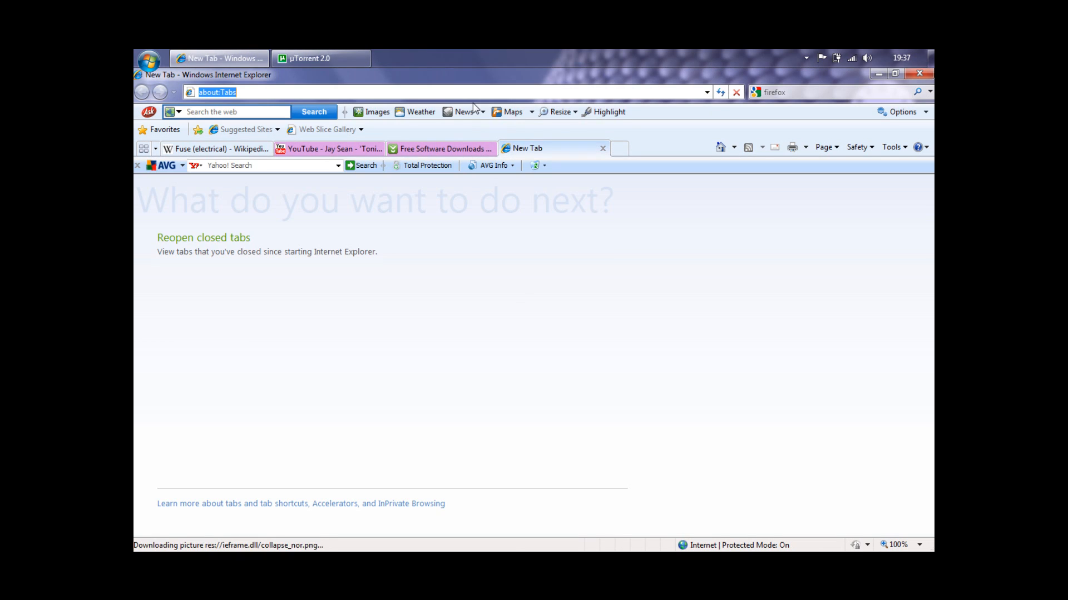
text(google.)
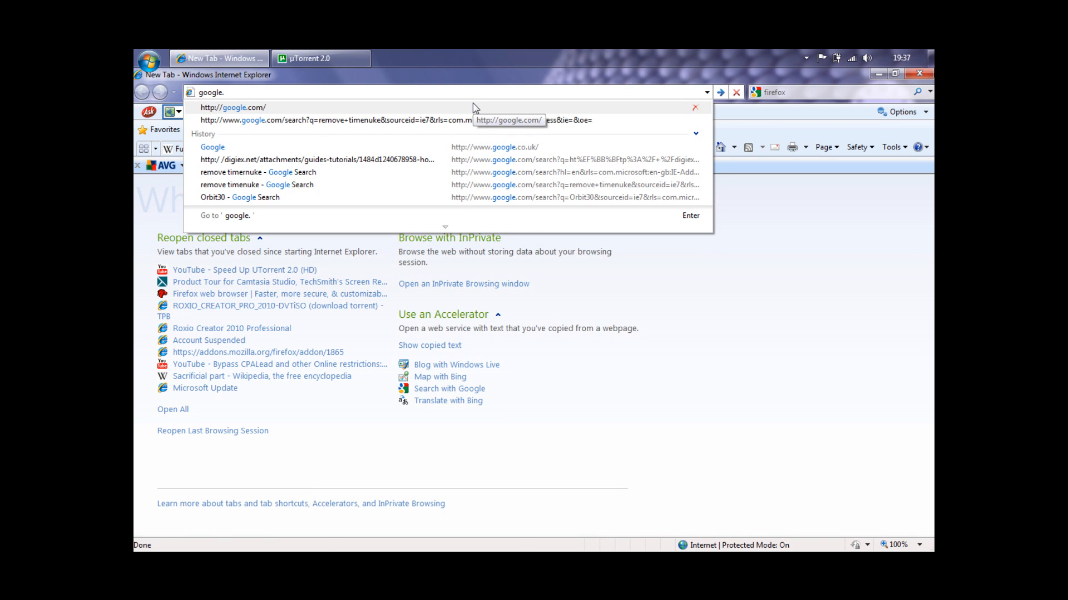
text(com)
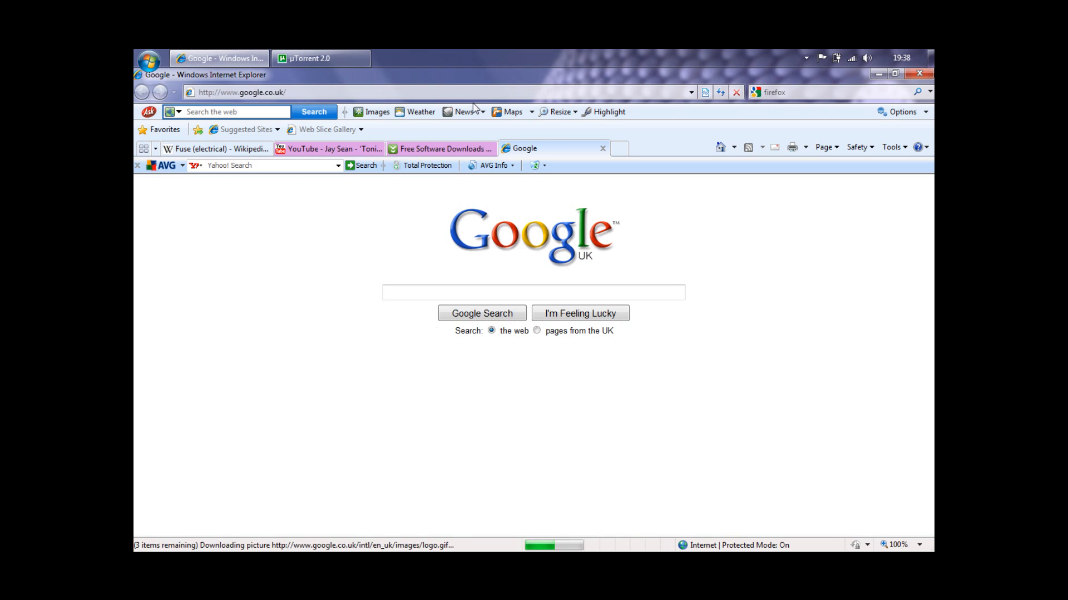
Enter 'windows 7 home premium download' and pick the 'download free' suggestion.
text(windows 7 ho)
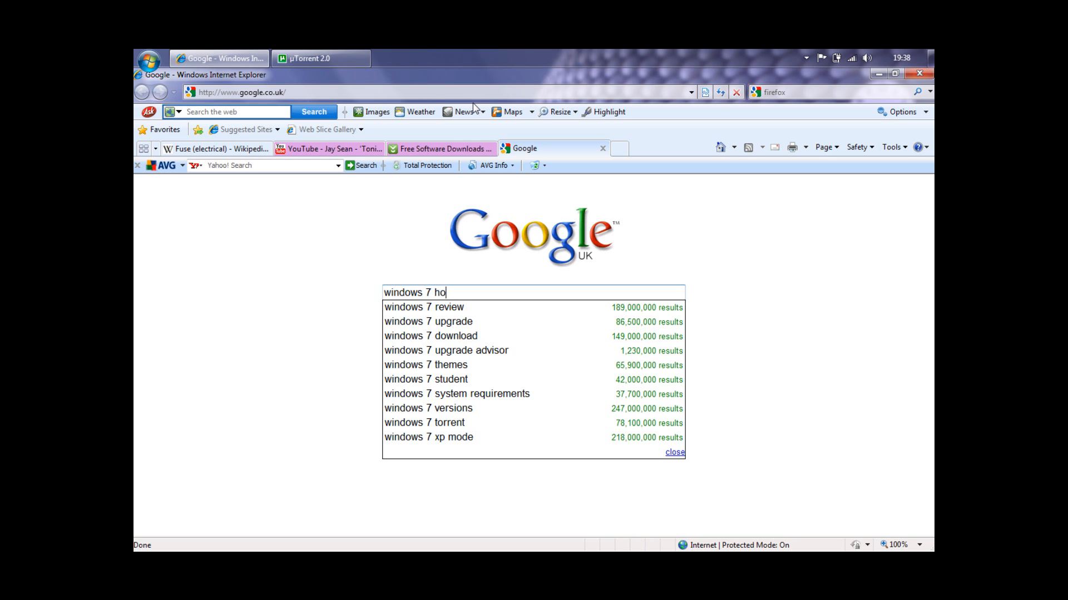
text(me premium)
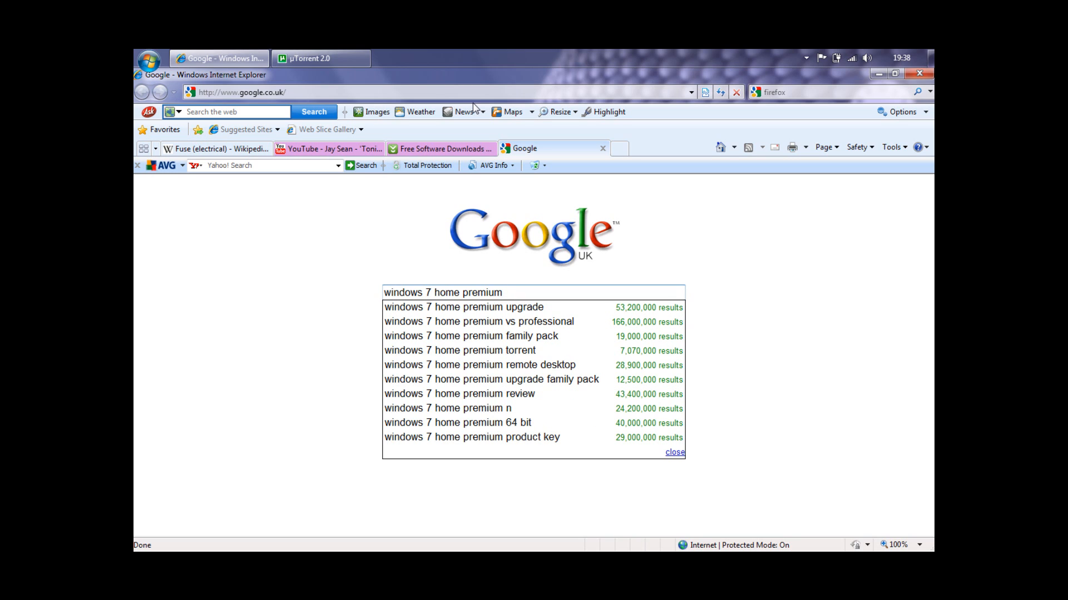
text(download)
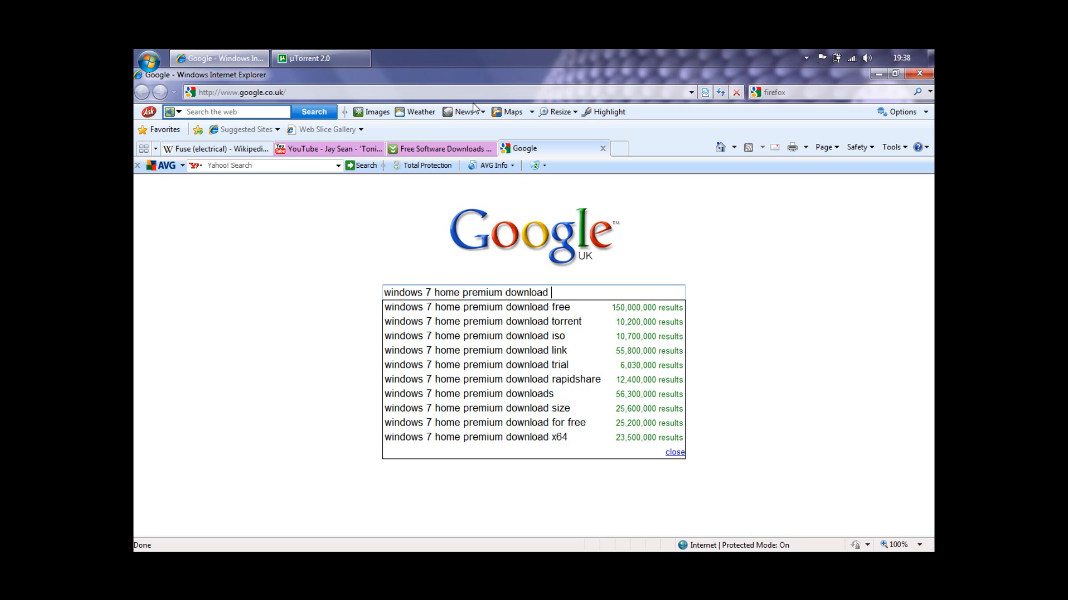
click(478, 307)
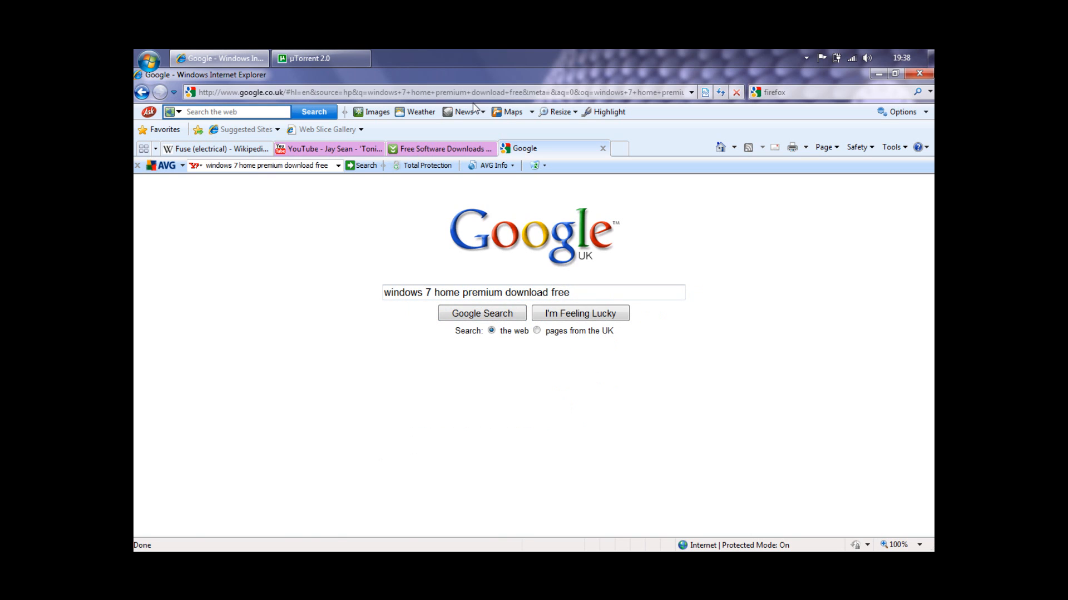
Run the 'windows 7 home premium download free' search and scroll the results.
click(481, 313)
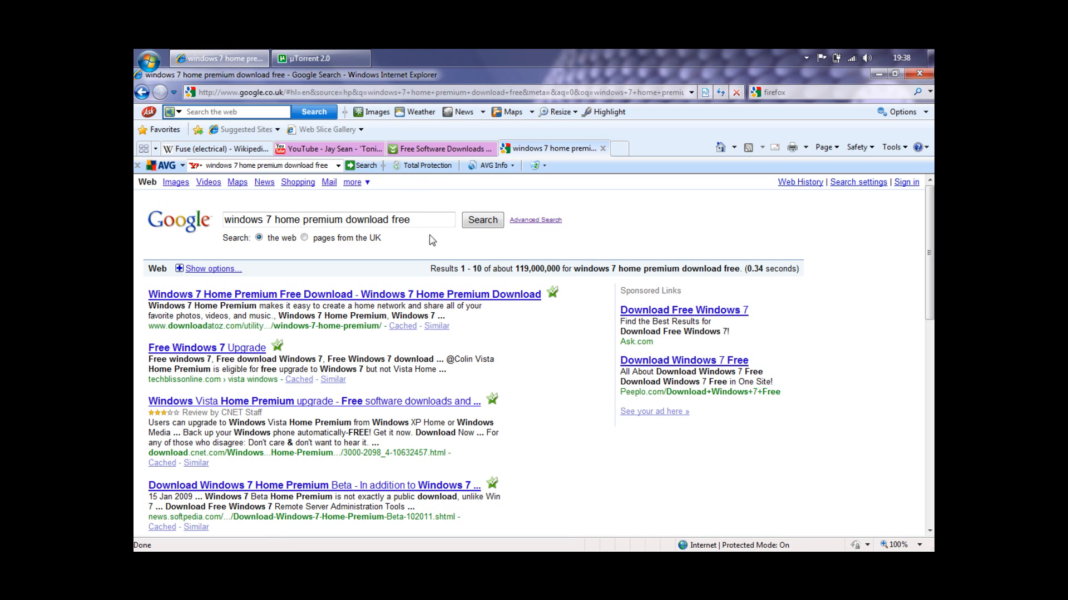
mouse_move(443, 283)
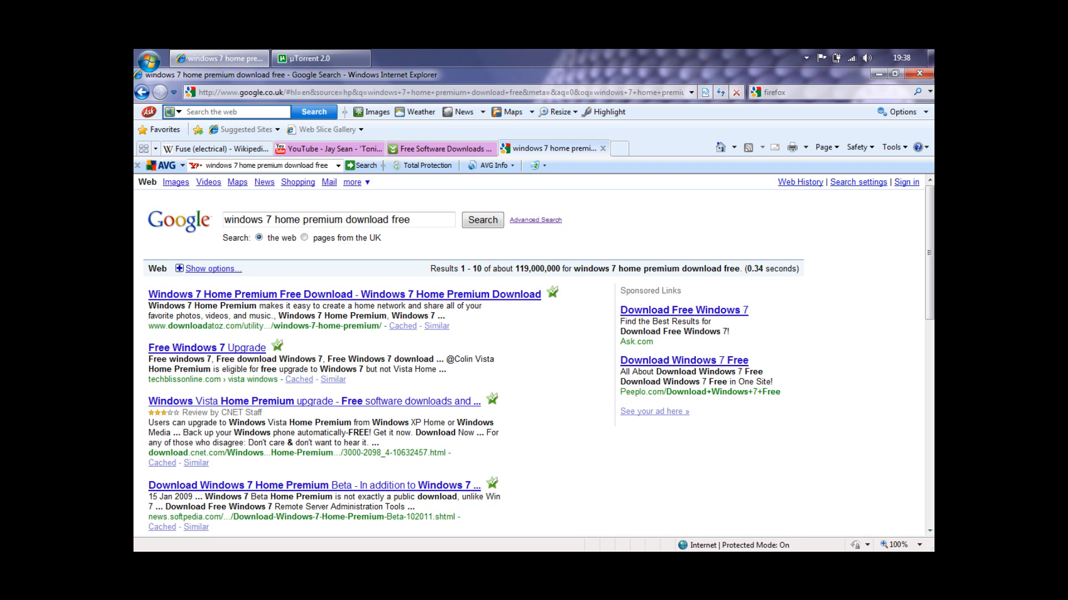
scroll(down, 3)
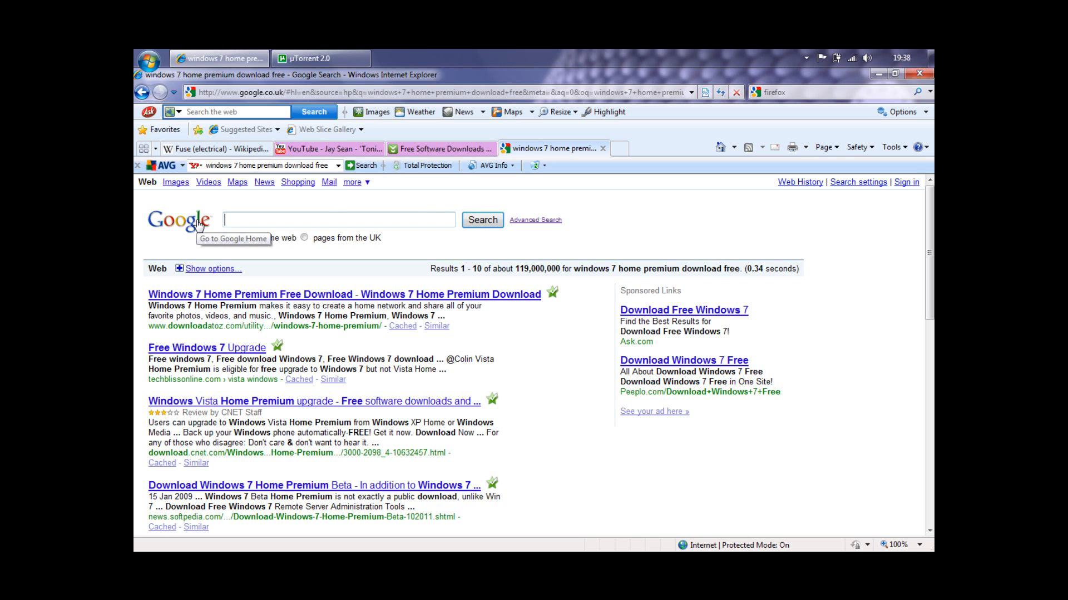
Enter 'download windows 7 home premium' and choose the '32 bit' suggestion.
text(download)
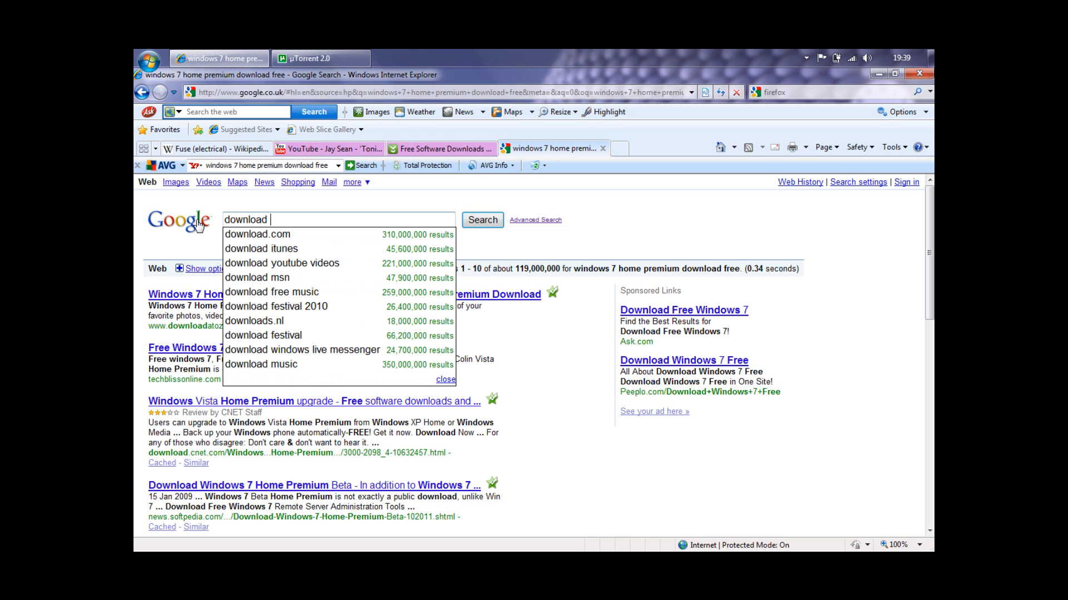
text(windows)
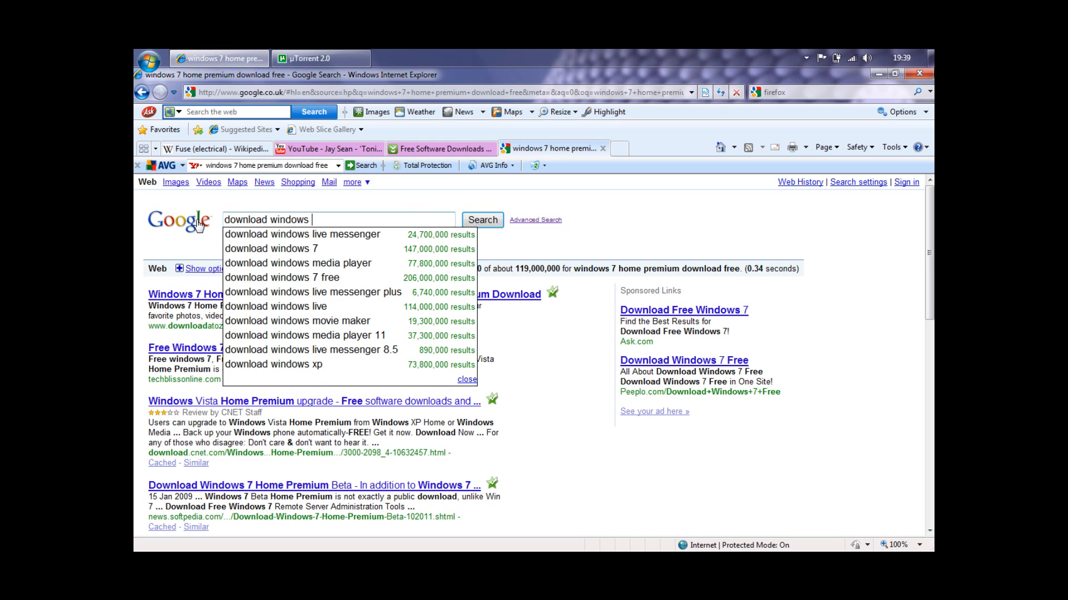
text(7)
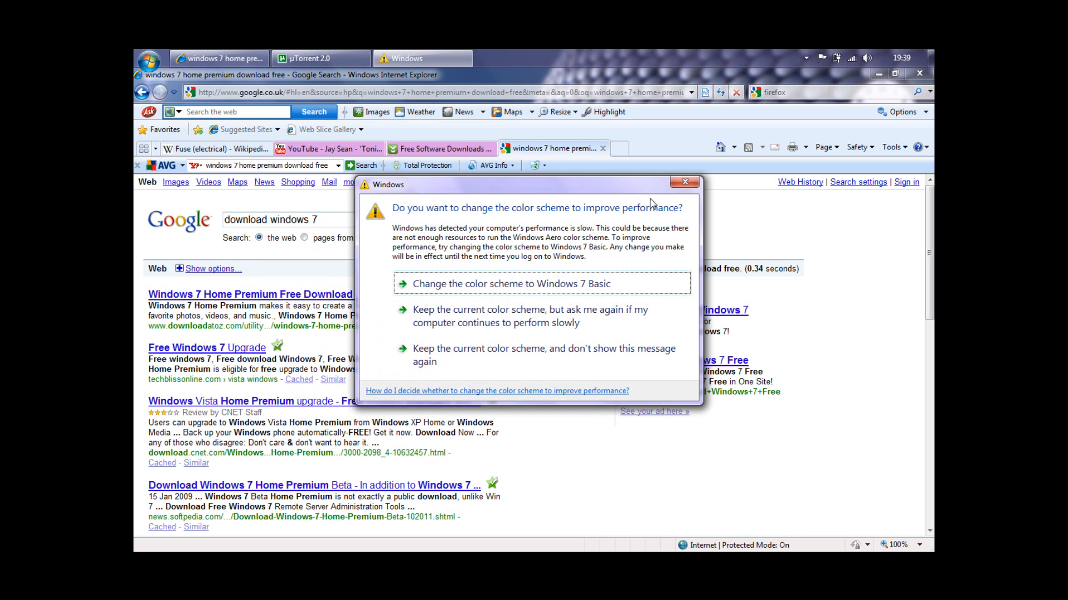
mouse_move(558, 327)
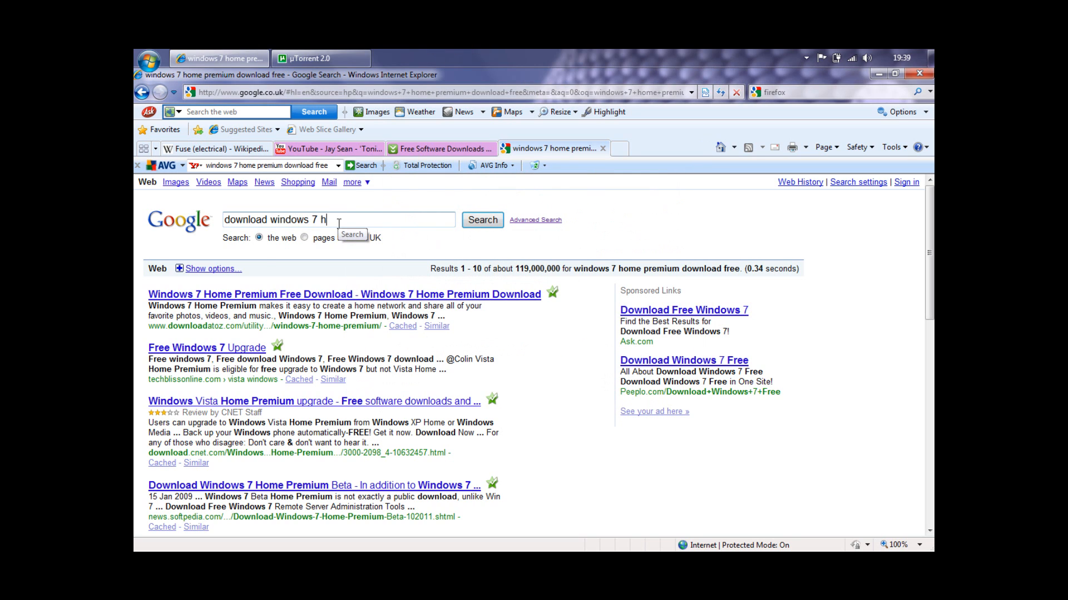
click(337, 220)
text(ome premium)
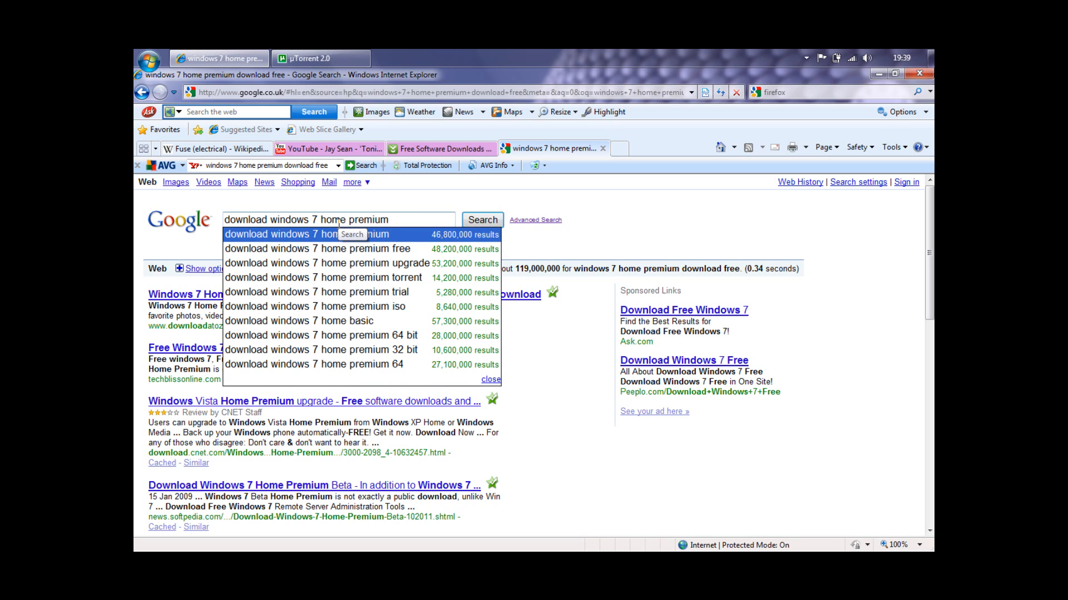
click(319, 335)
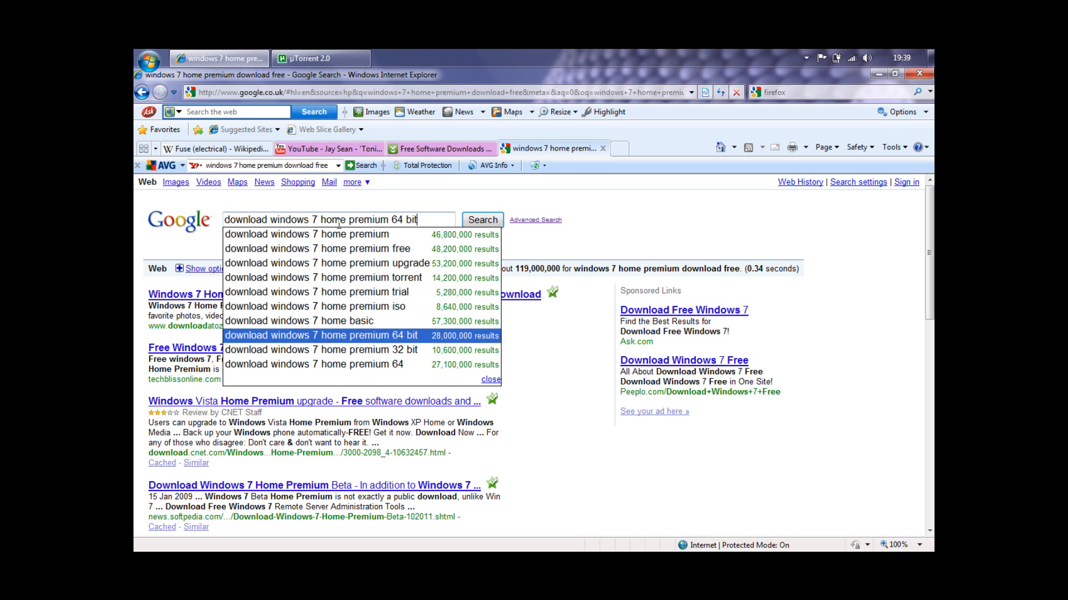
click(320, 350)
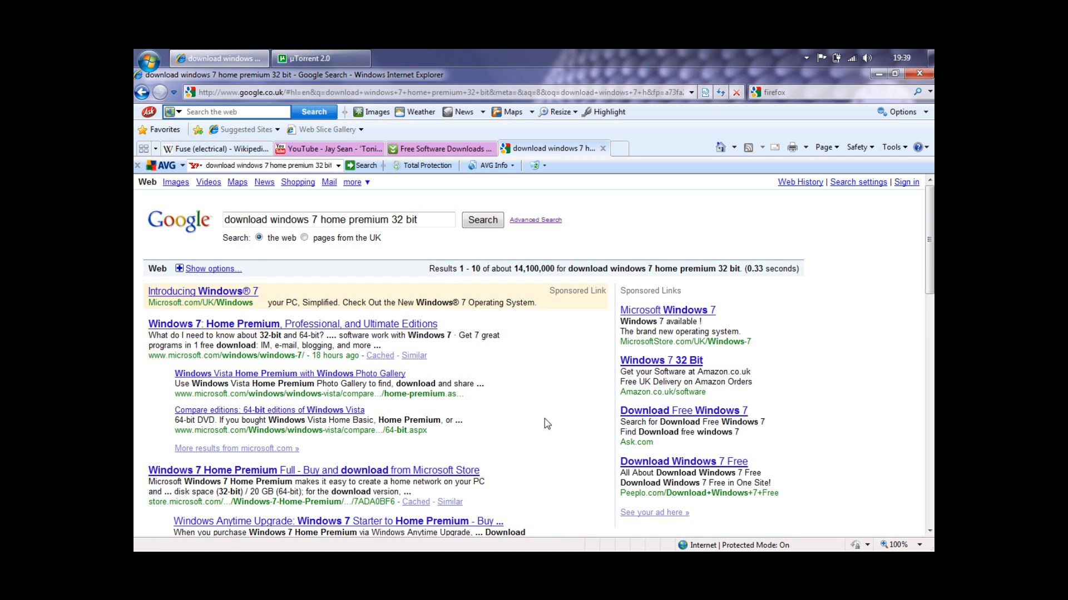
Scroll the results and open the mydigitallife.info Windows 7 ISO direct download links result.
scroll(down, 3)
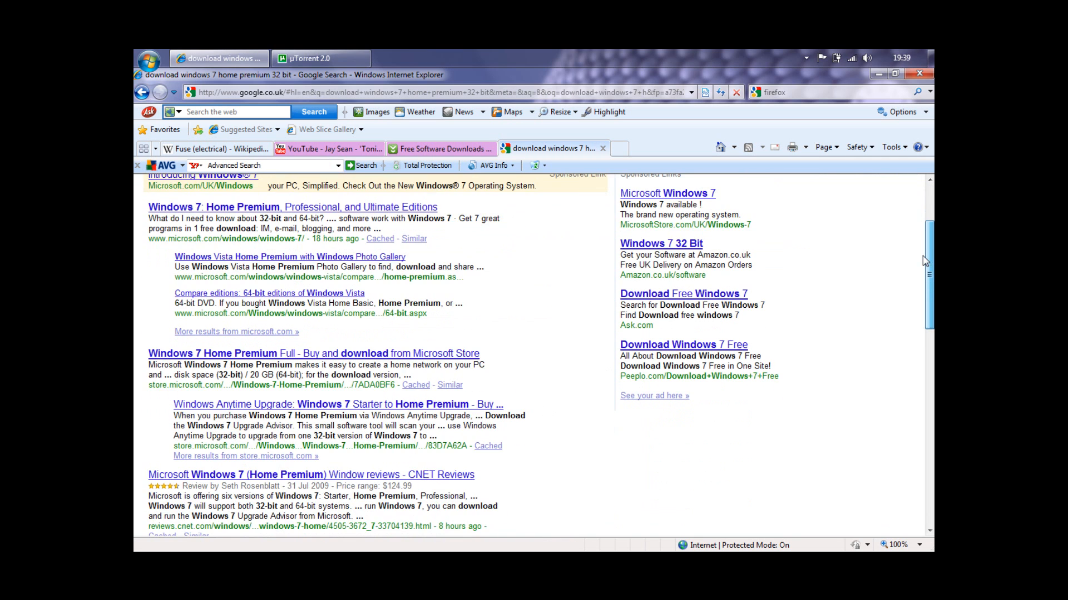
scroll(down, 3)
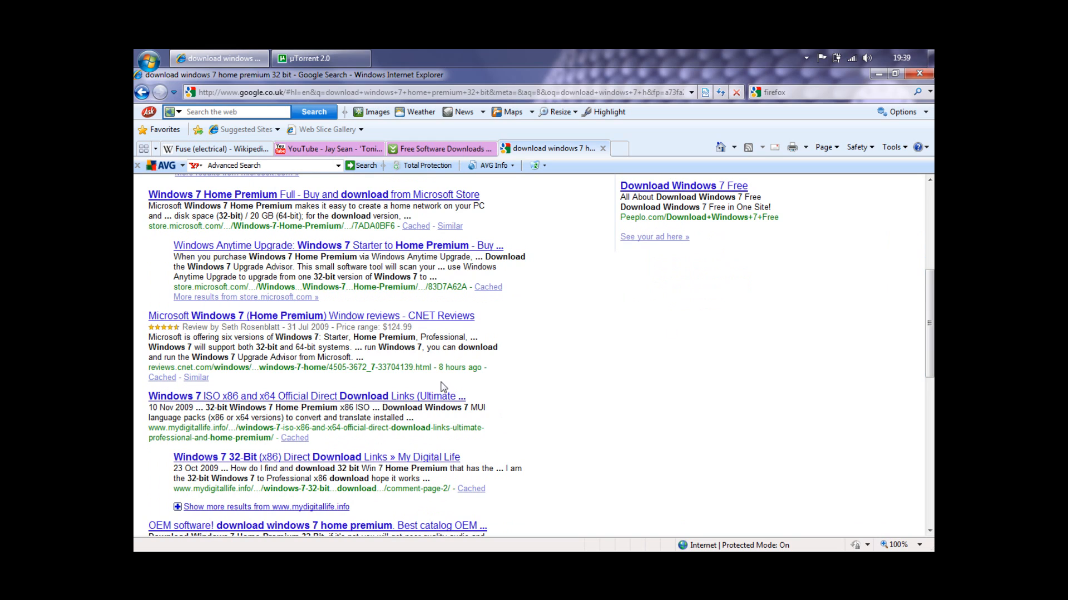
click(305, 396)
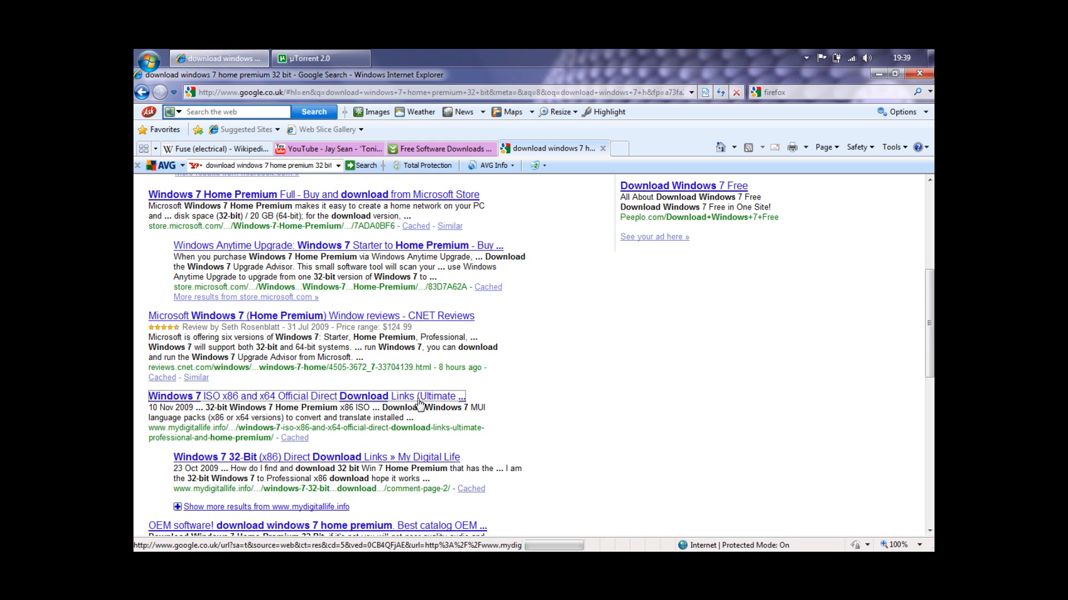
click(305, 396)
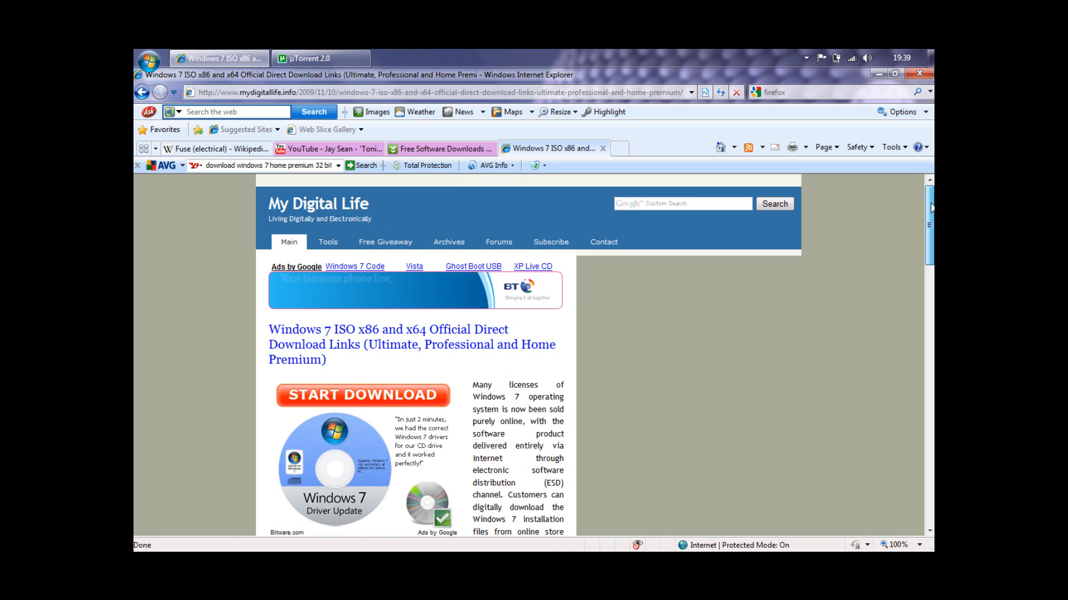
Scroll the article down to the Windows 7 ISO Direct Download Links section.
scroll(down, 3)
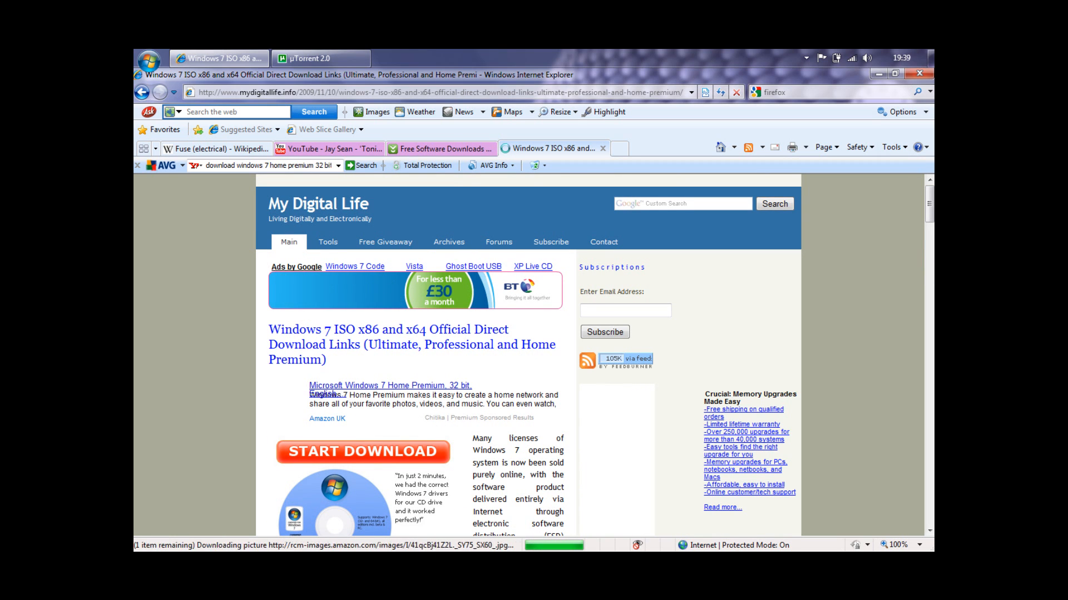
scroll(down, 3)
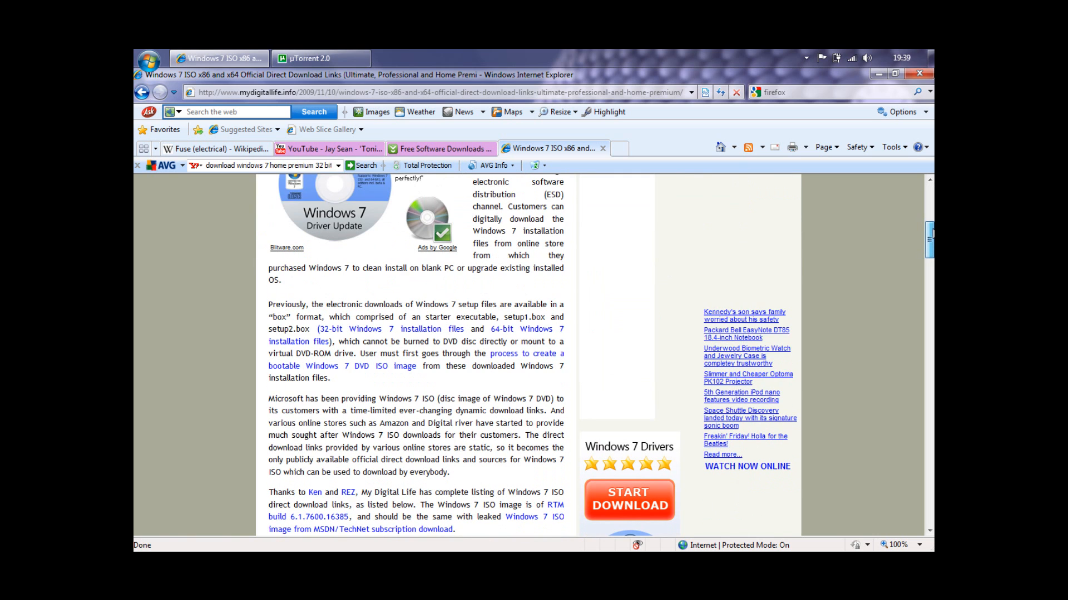
scroll(down, 3)
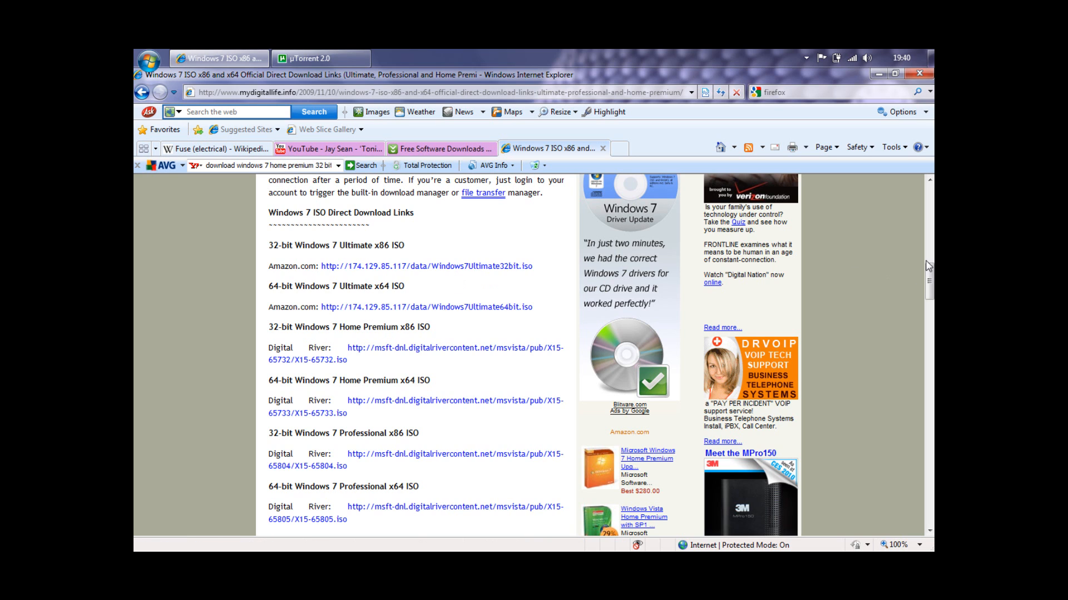
scroll(down, 3)
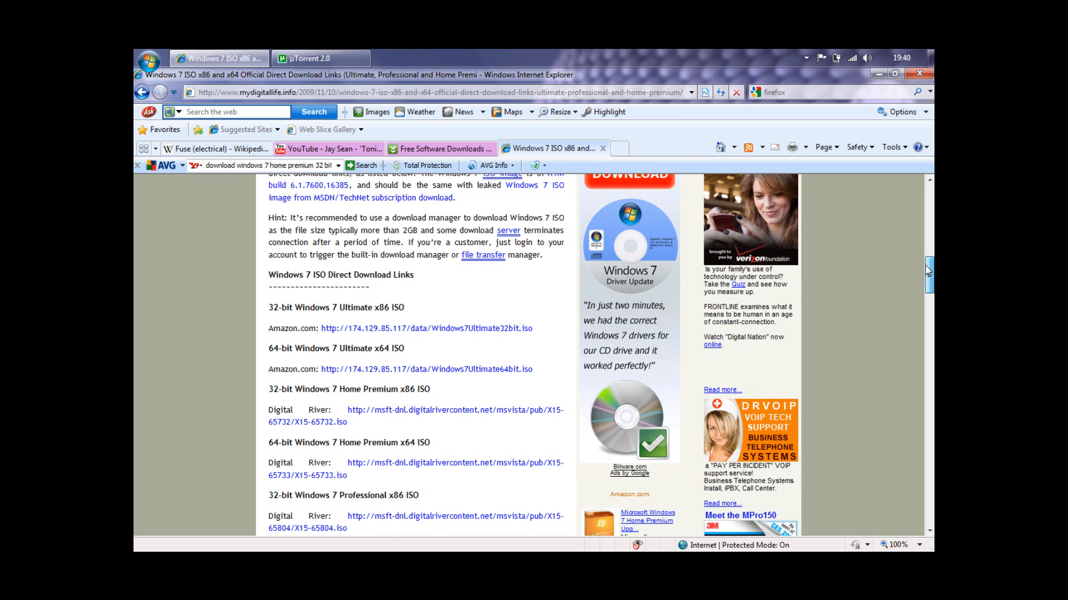
scroll(down, 3)
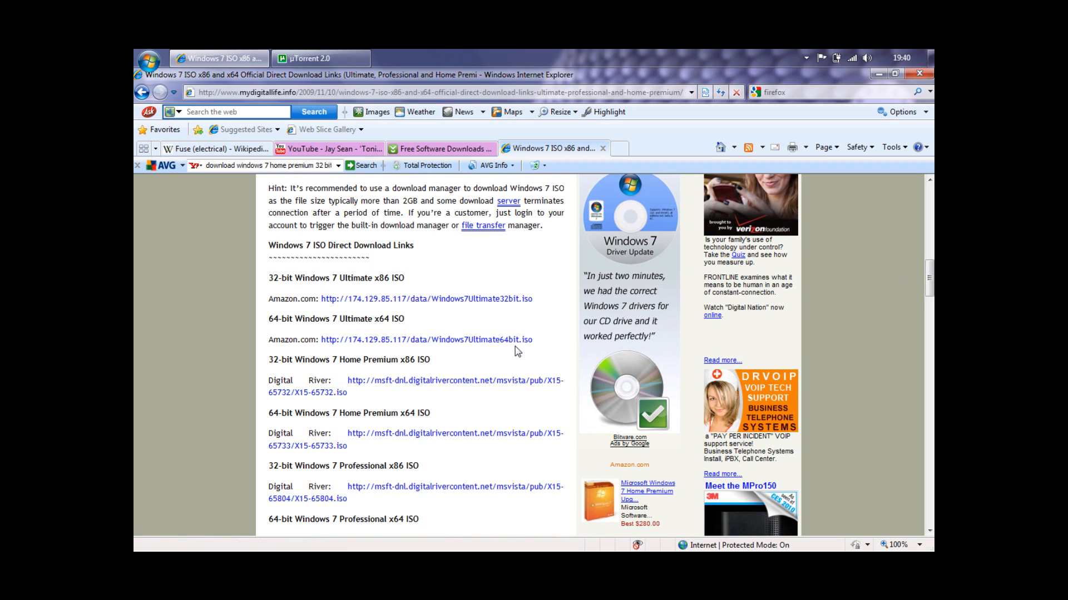
Open the 32-bit Ultimate link in a new tab, then right-click the 32-bit Home Premium link.
right_click(426, 299)
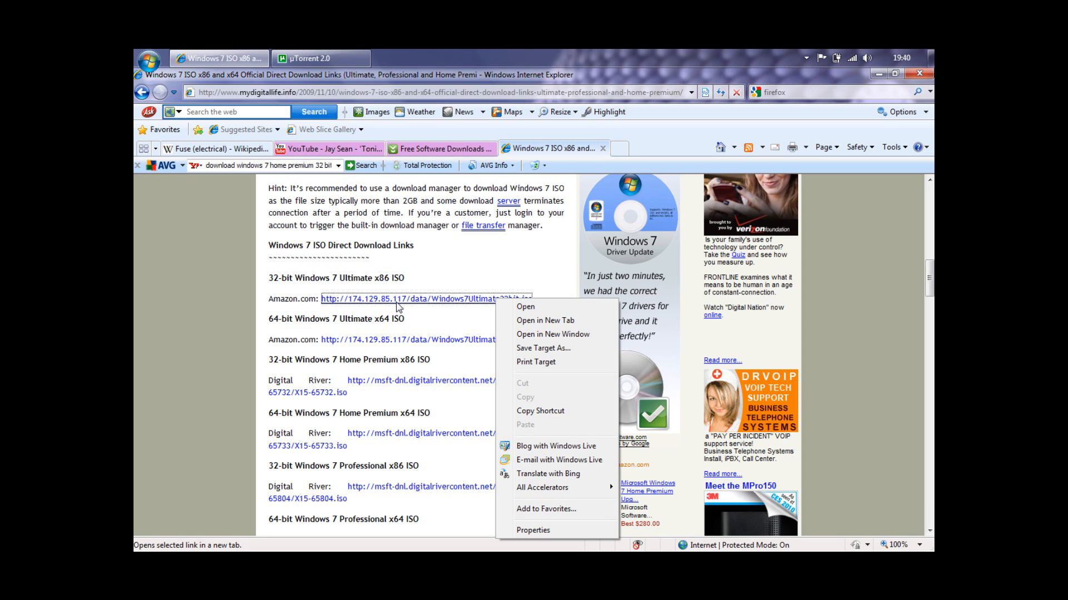
click(562, 325)
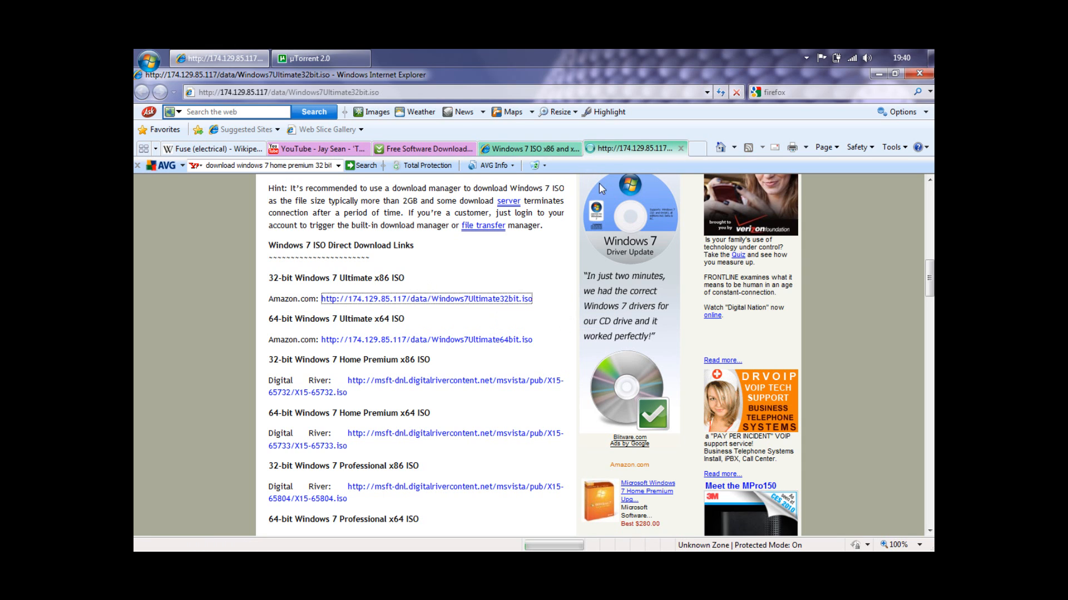
mouse_move(603, 148)
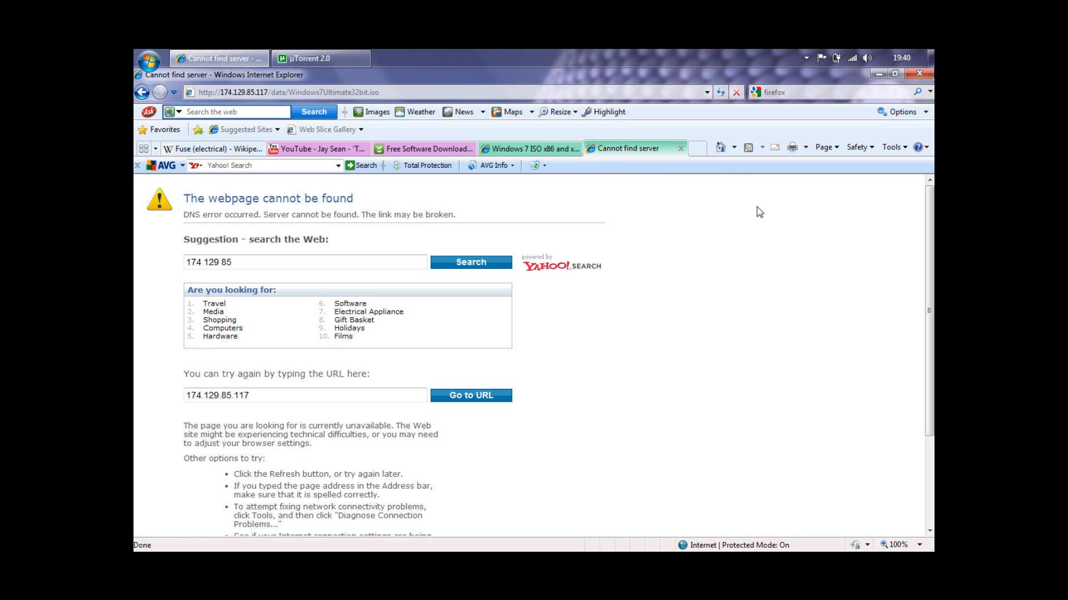
mouse_move(679, 148)
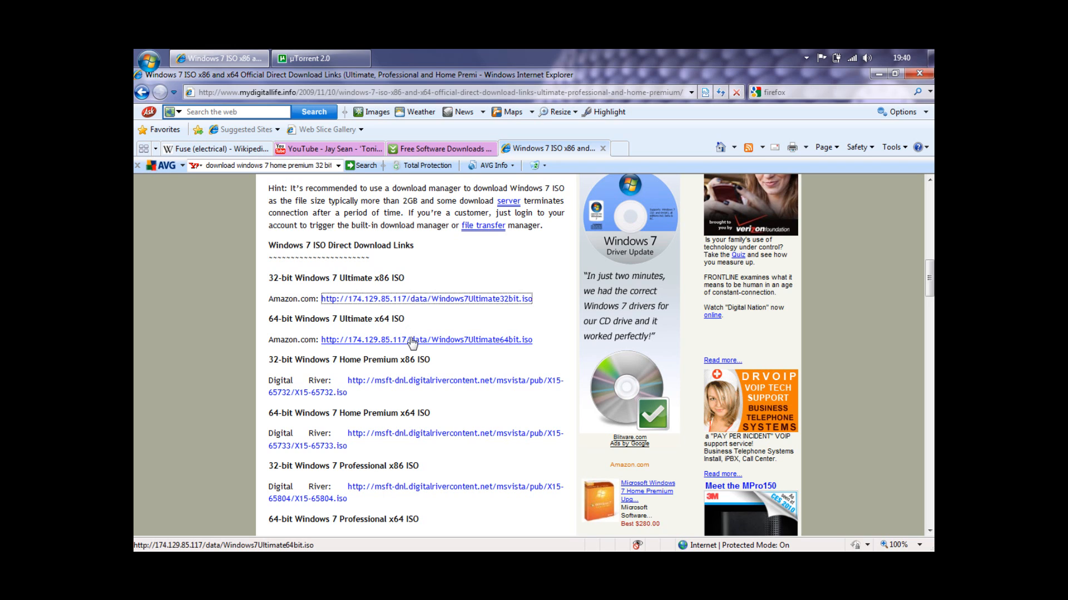
mouse_move(414, 385)
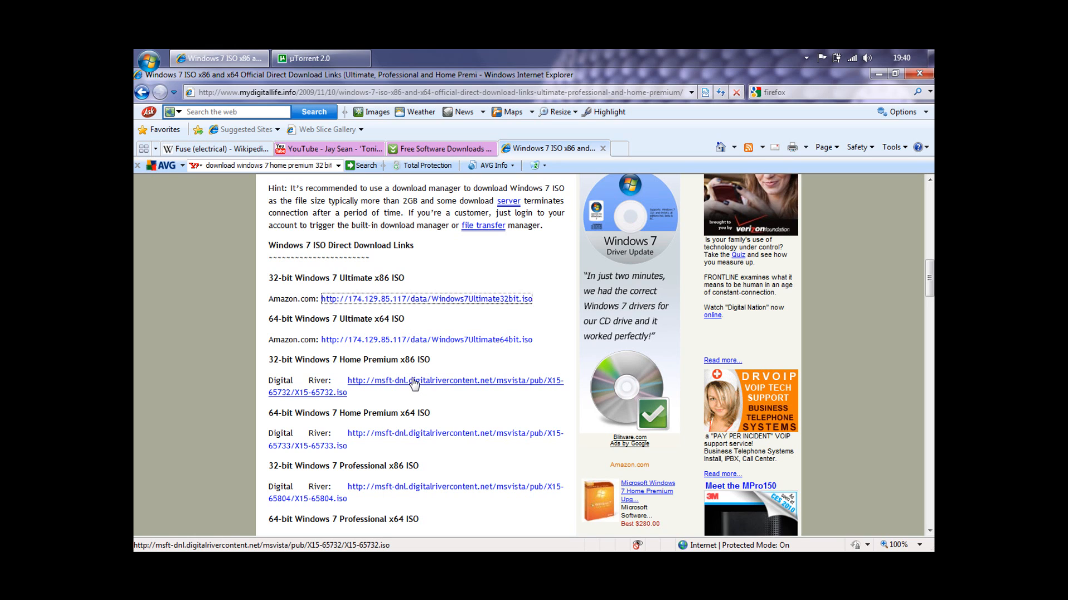
right_click(414, 383)
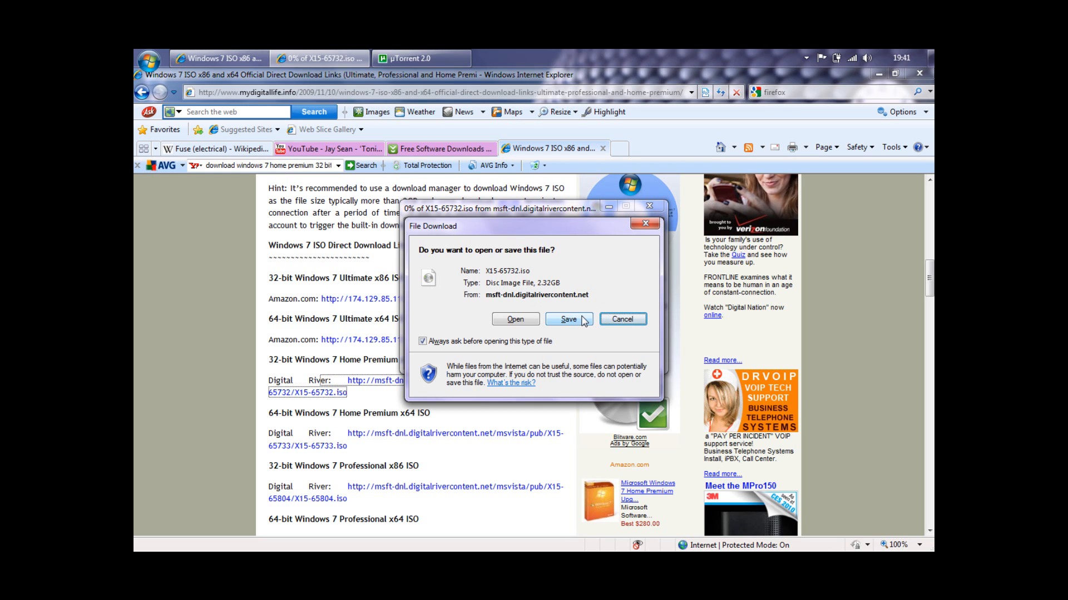
mouse_move(554, 301)
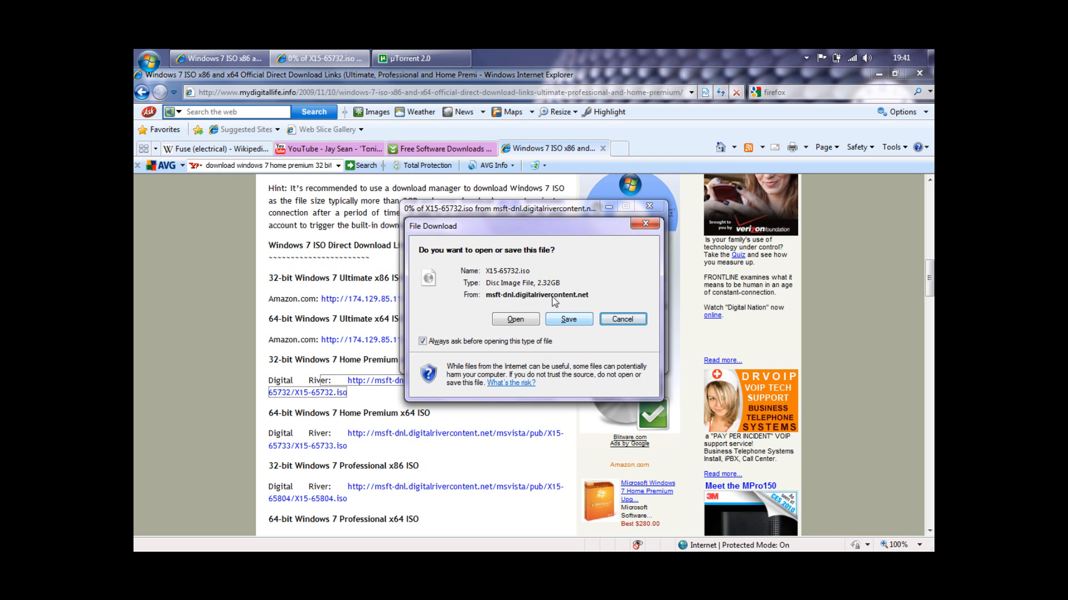
mouse_move(430, 291)
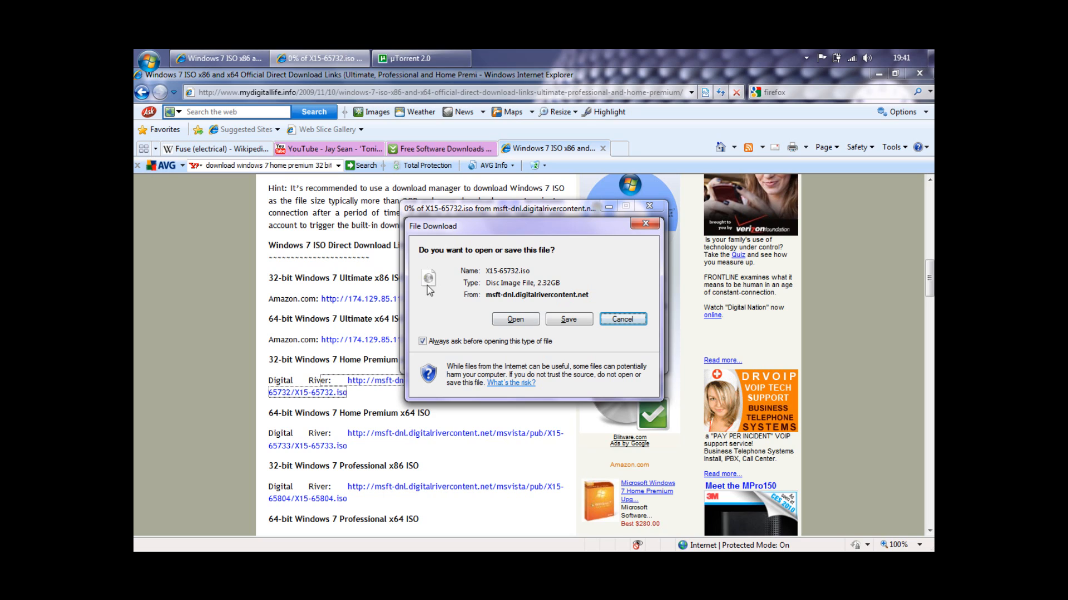
mouse_move(431, 280)
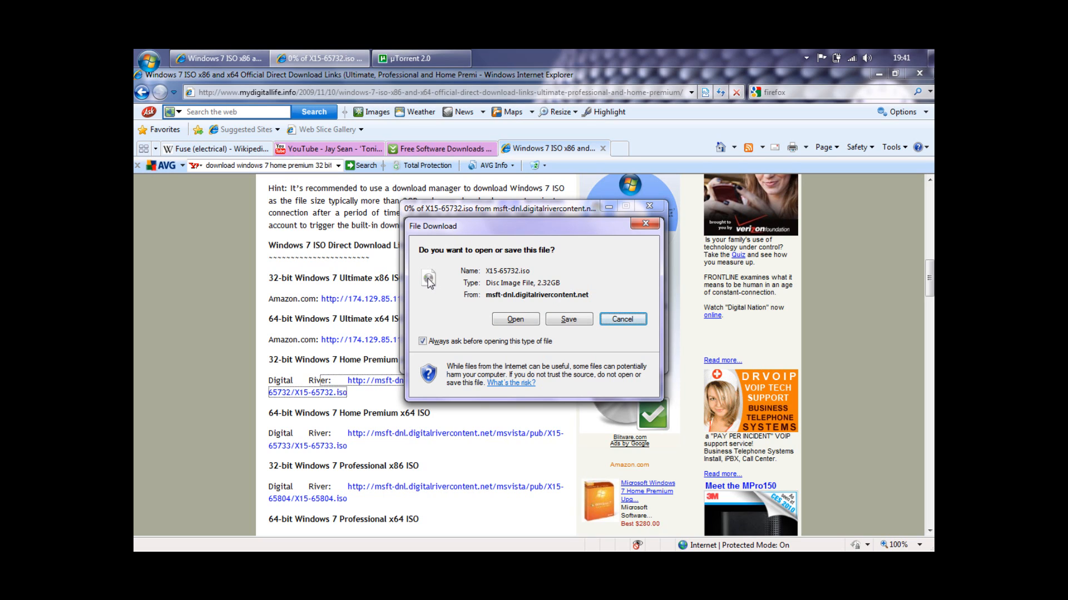
mouse_move(549, 307)
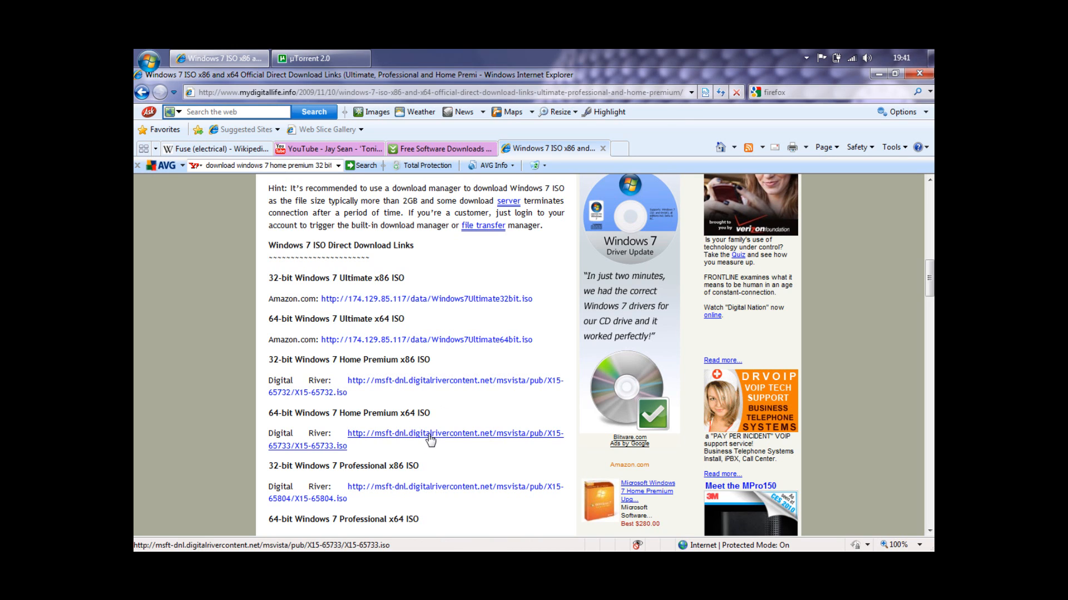
Open the 64-bit Home Premium link and cancel the X15-65733.iso download.
click(428, 433)
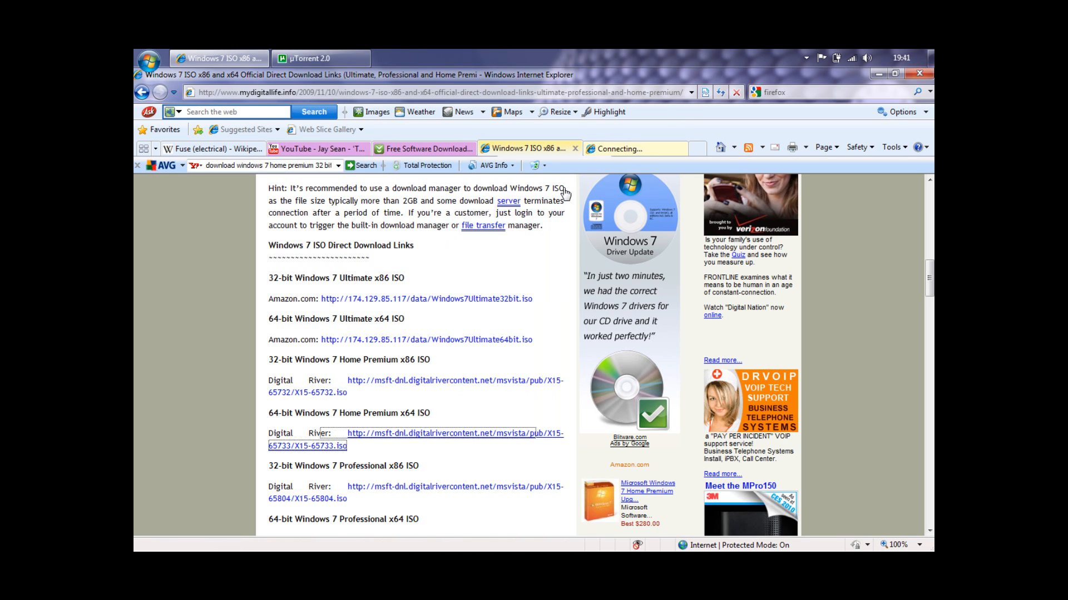
click(457, 433)
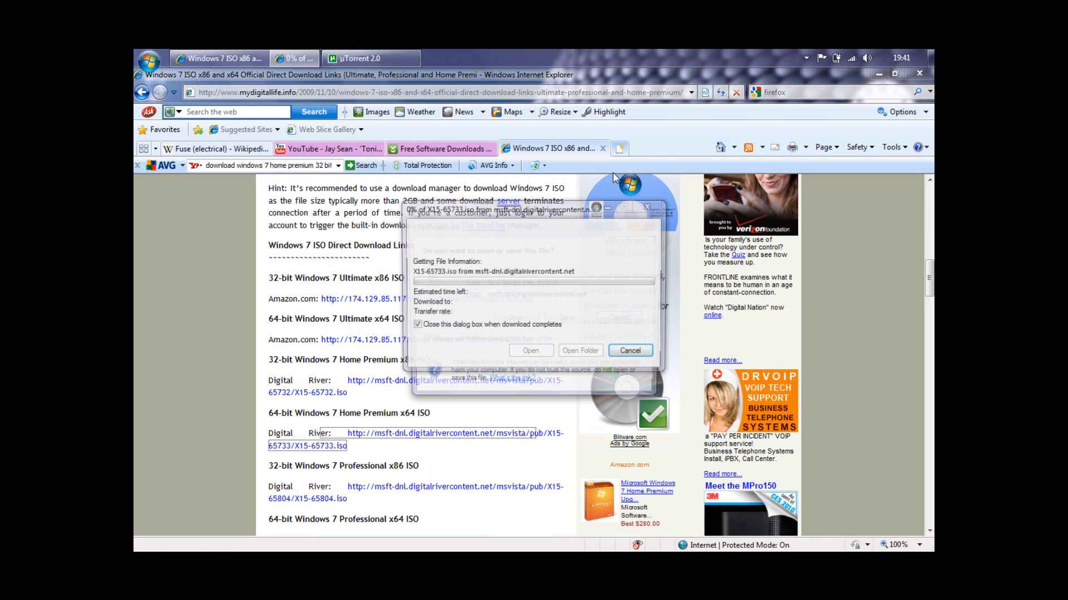
click(630, 350)
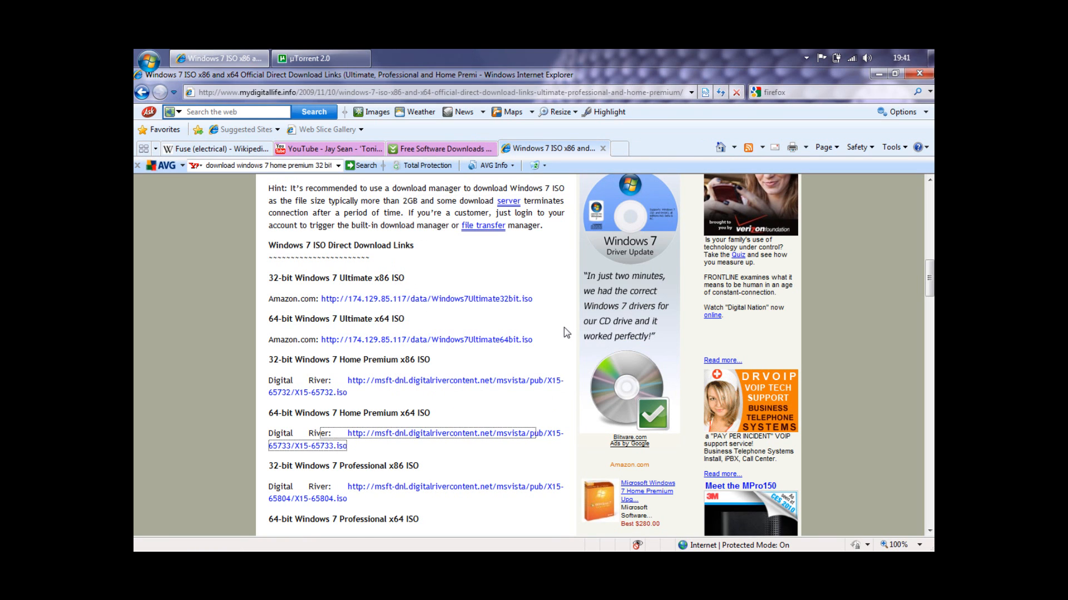
scroll(down, 3)
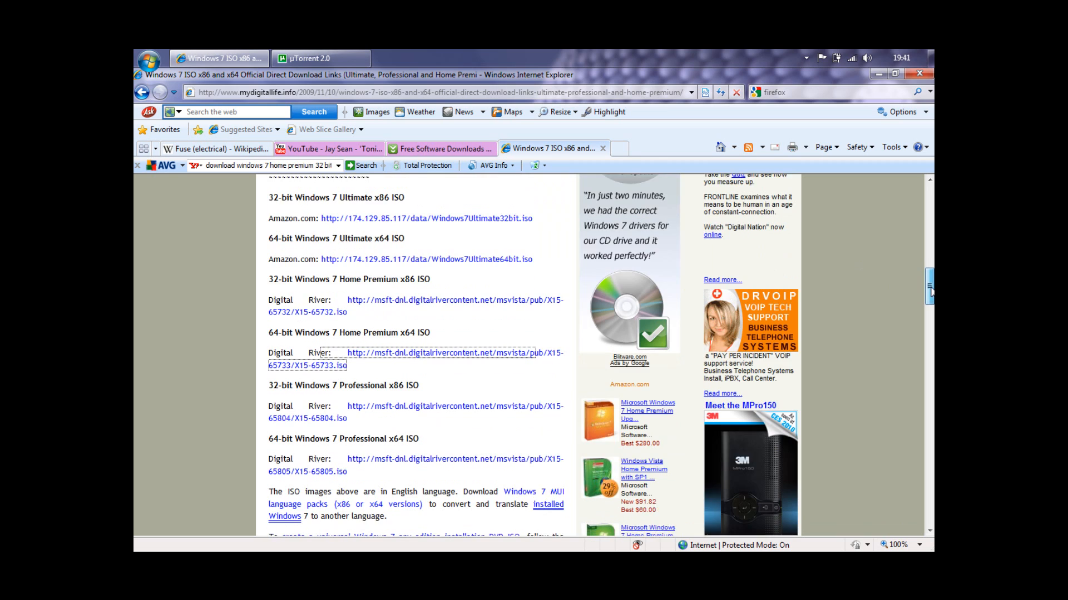
scroll(down, 3)
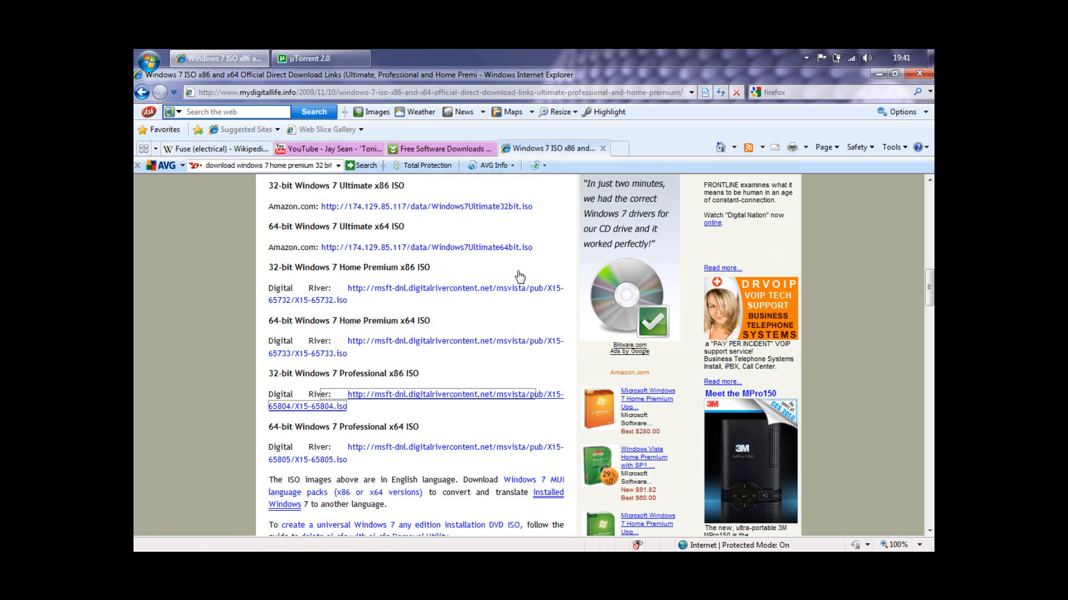
Cancel the 32-bit Professional X15-65804.iso download, go back and forward, and scroll the article.
click(307, 407)
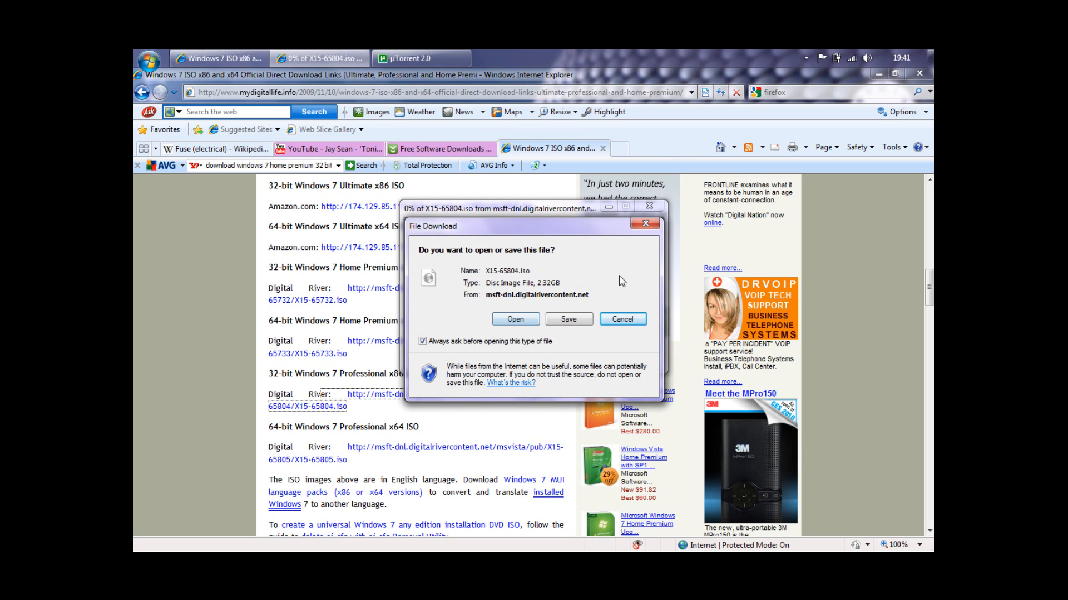
click(623, 320)
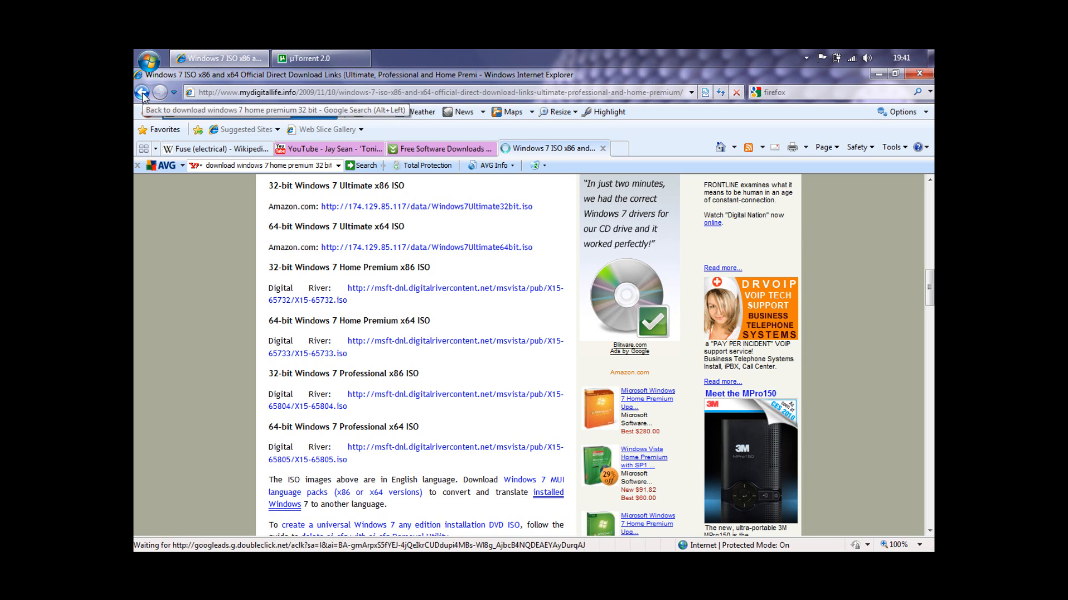
click(144, 92)
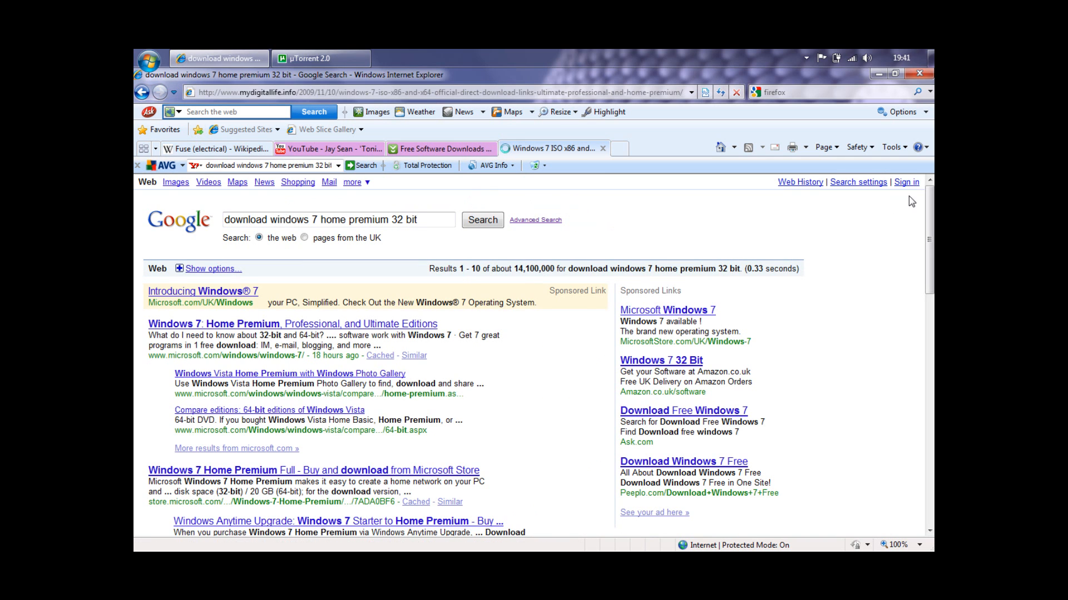
click(549, 148)
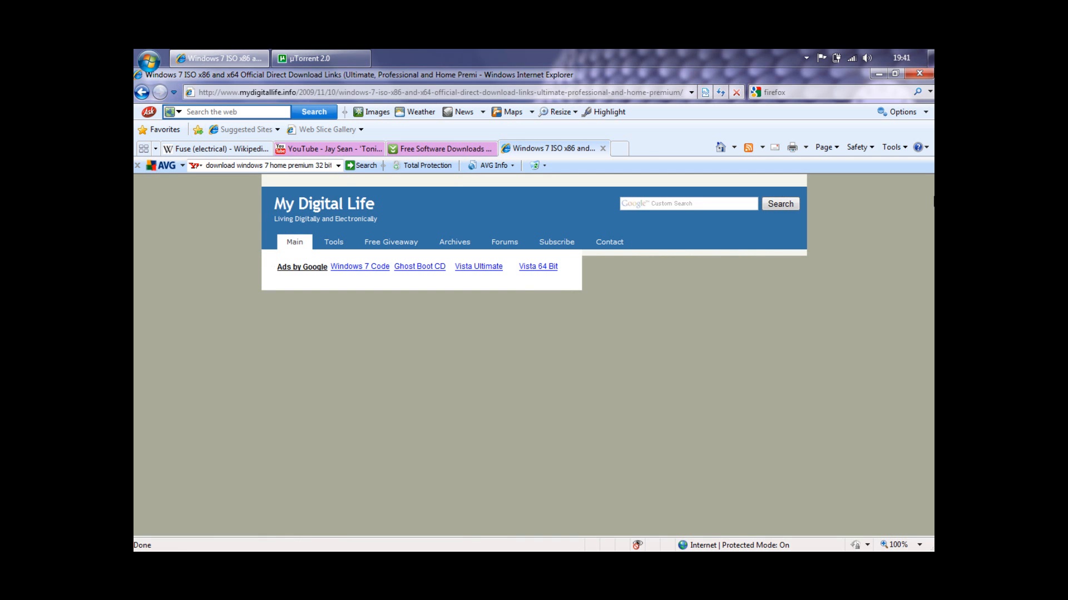
scroll(down, 3)
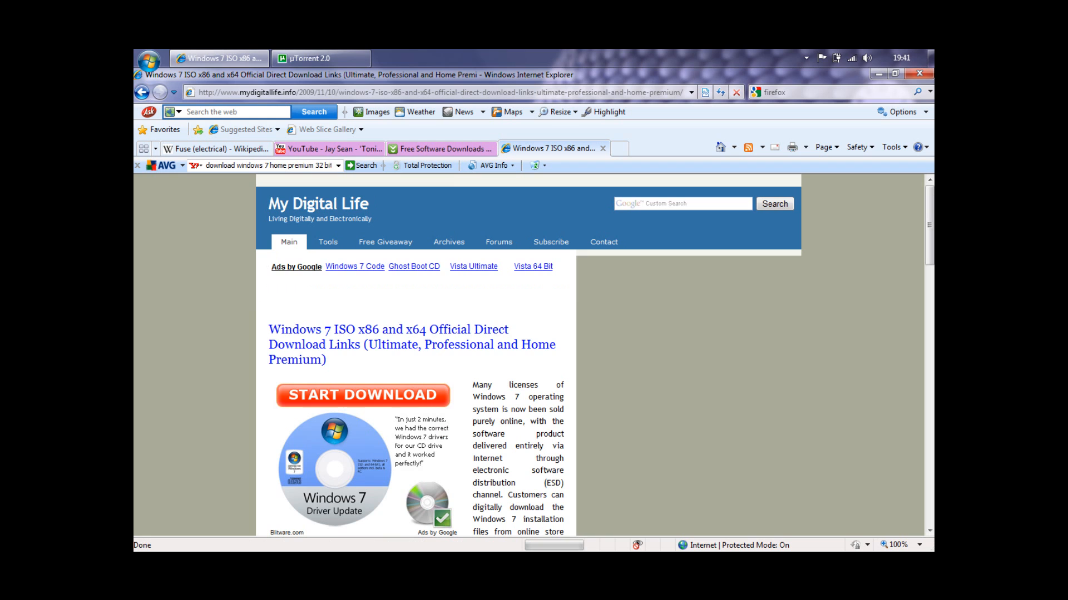
scroll(down, 3)
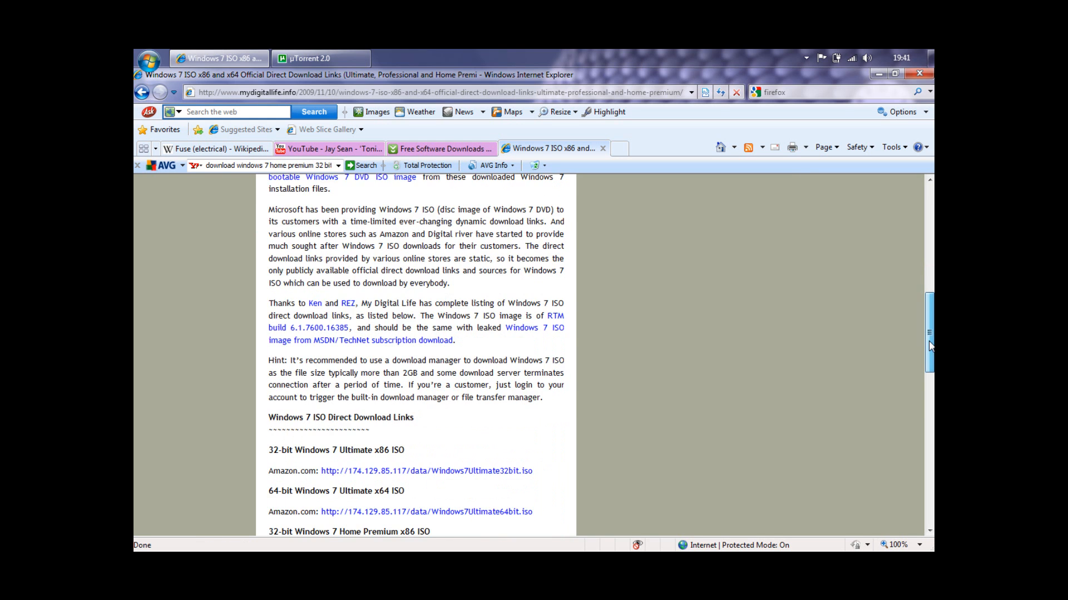
scroll(down, 3)
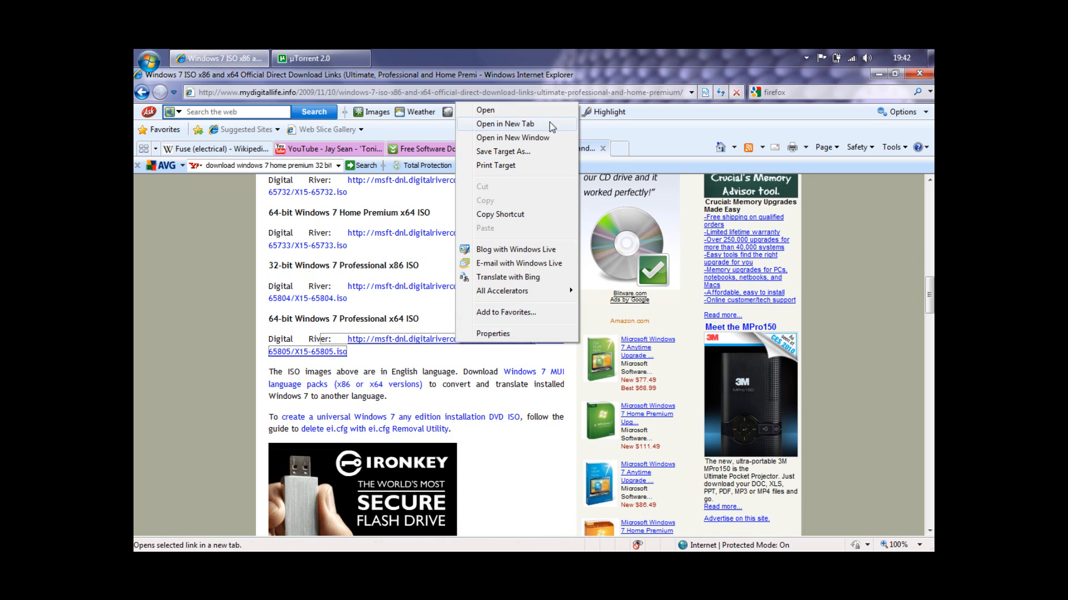
Open the 64-bit Professional link and cancel its 3.00 GB X15-65805.iso download.
click(506, 123)
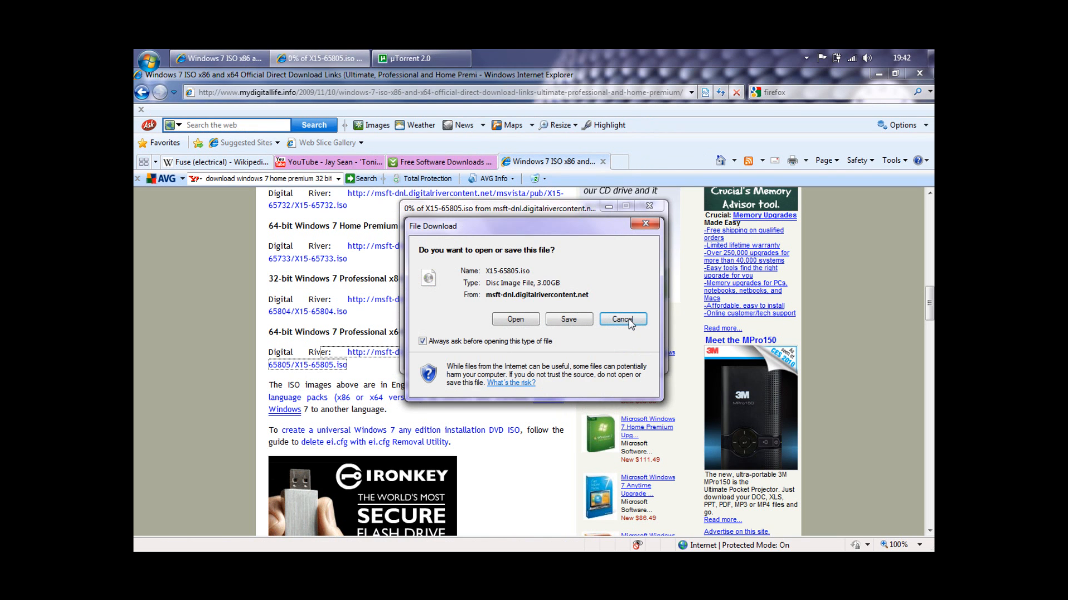
click(623, 320)
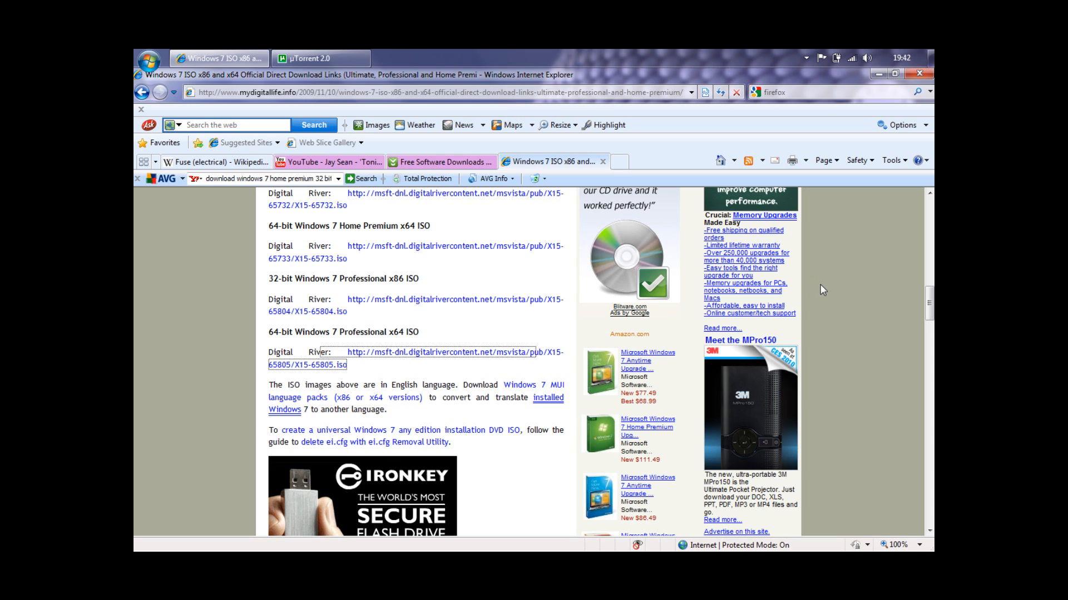
mouse_move(736, 272)
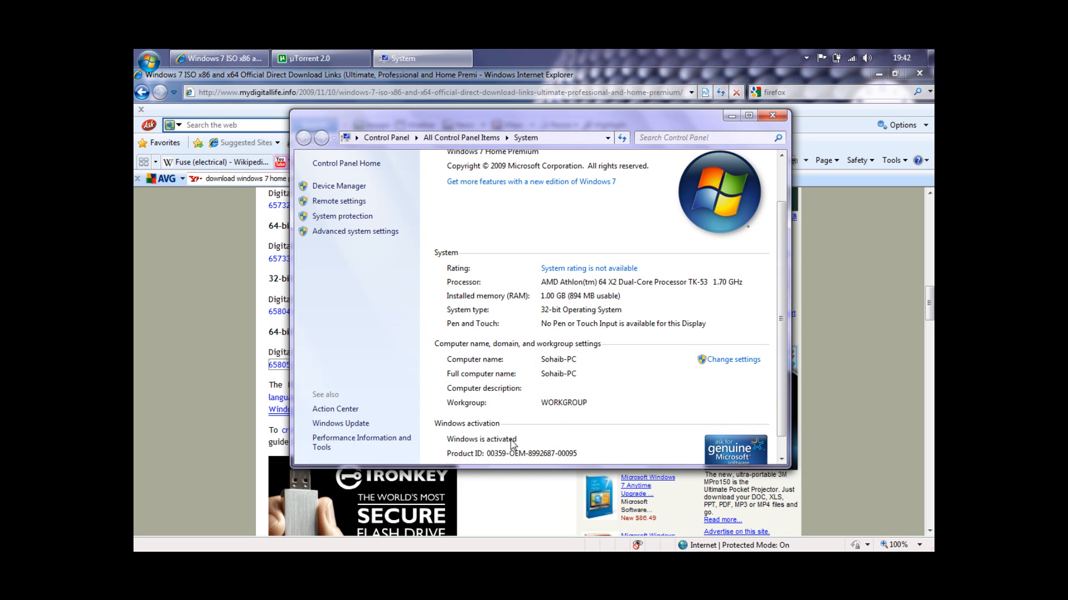
Scroll the System page to the Windows activation status showing Windows is activated.
scroll(down, 3)
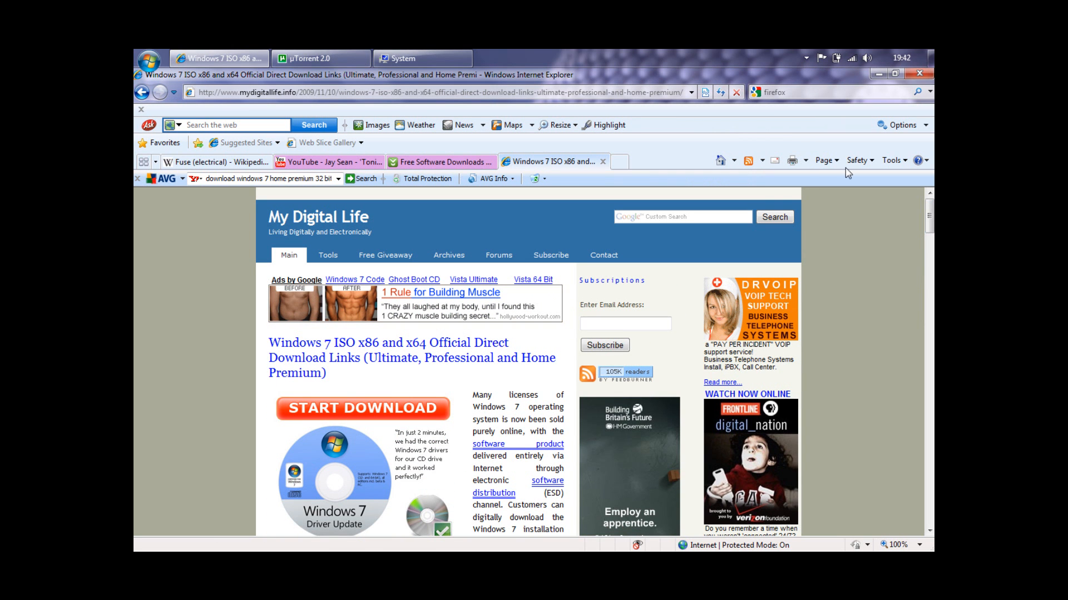
Load youtube.com in the Download.com tab, replacing the download site with YouTube's home page.
click(336, 162)
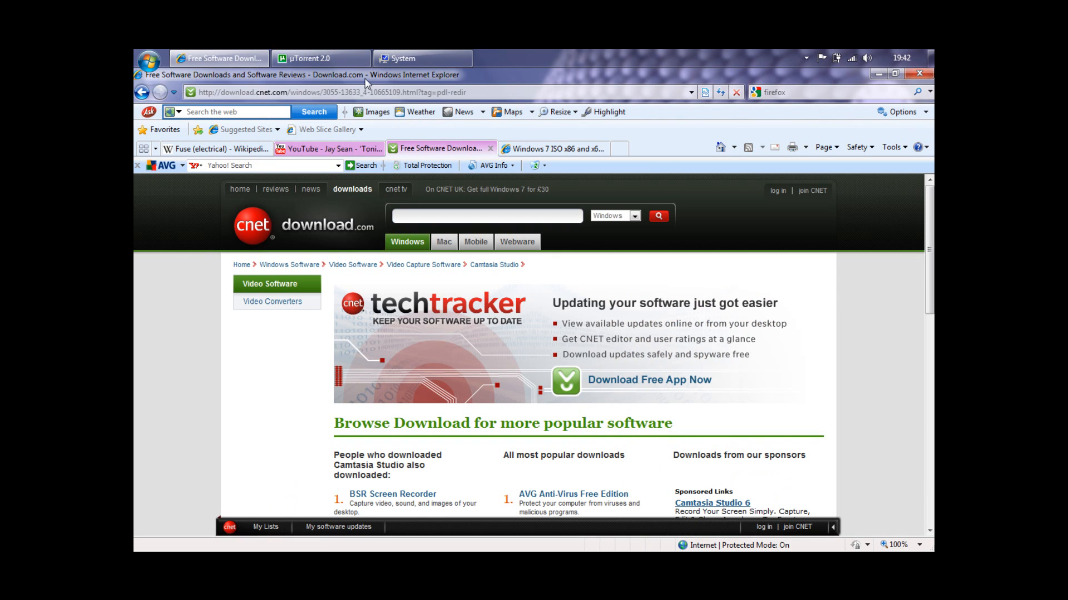
text(goo)
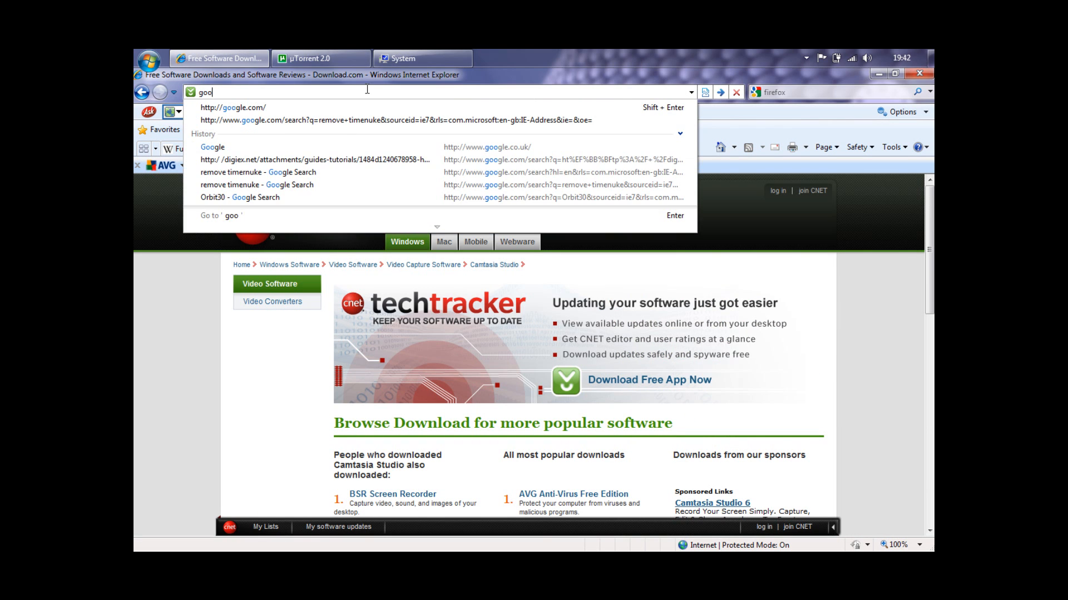
click(417, 121)
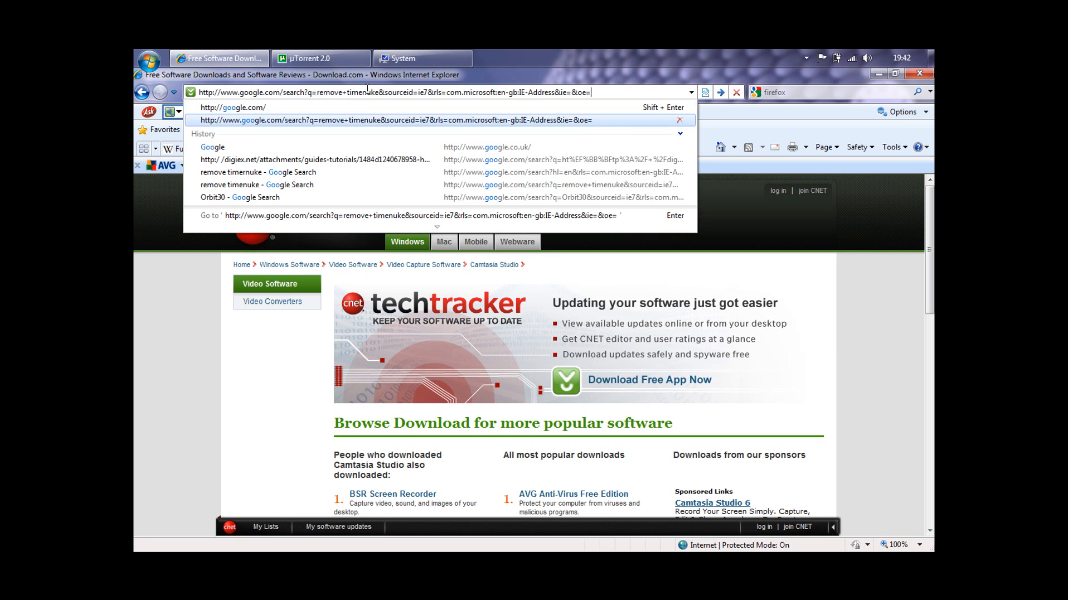
text(goo)
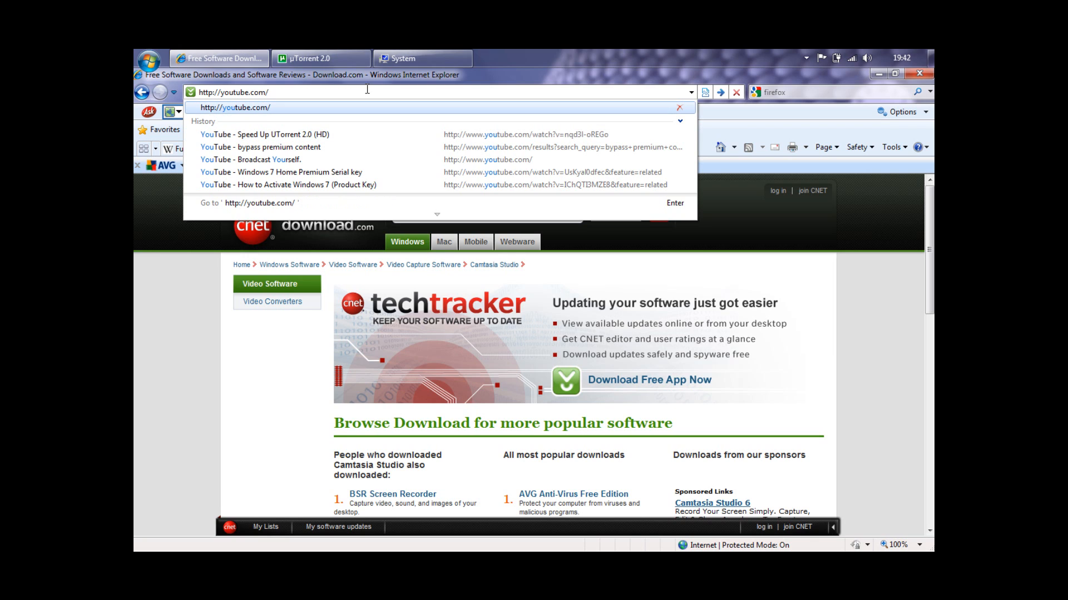
text(w)
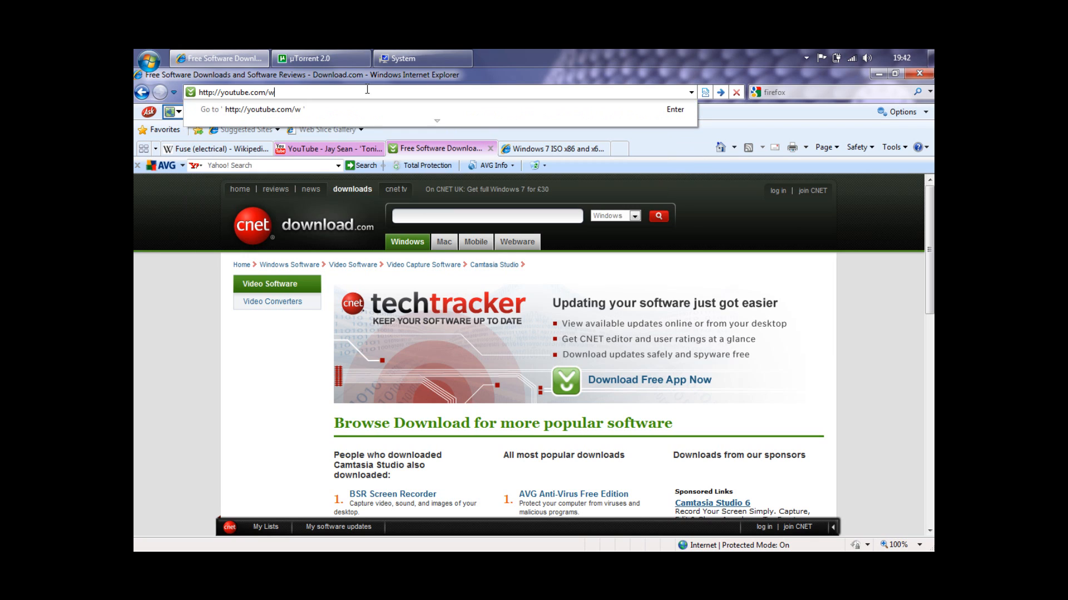
text(at)
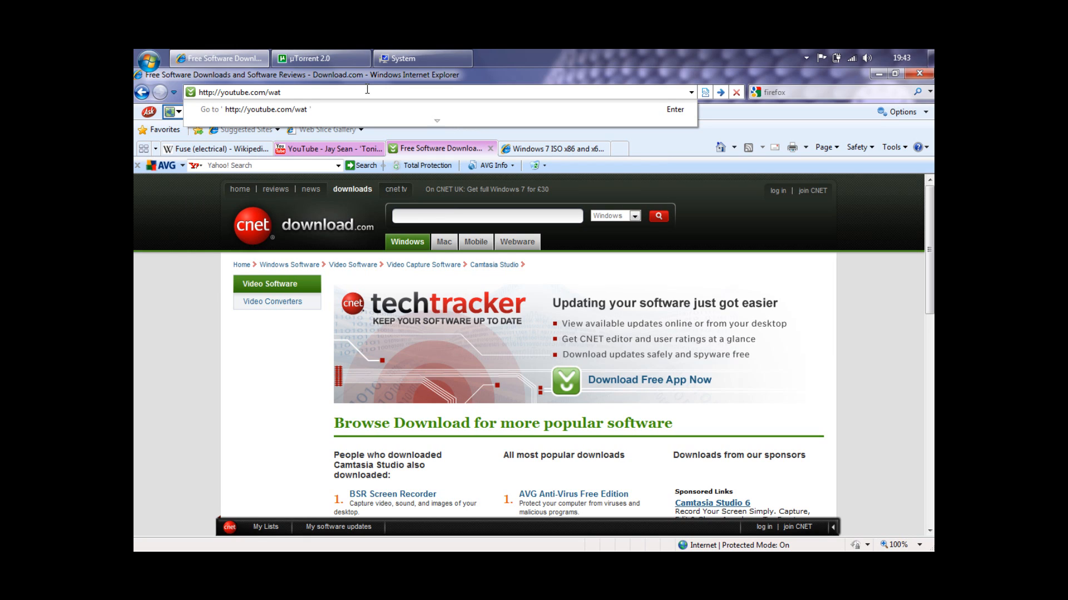
text(c)
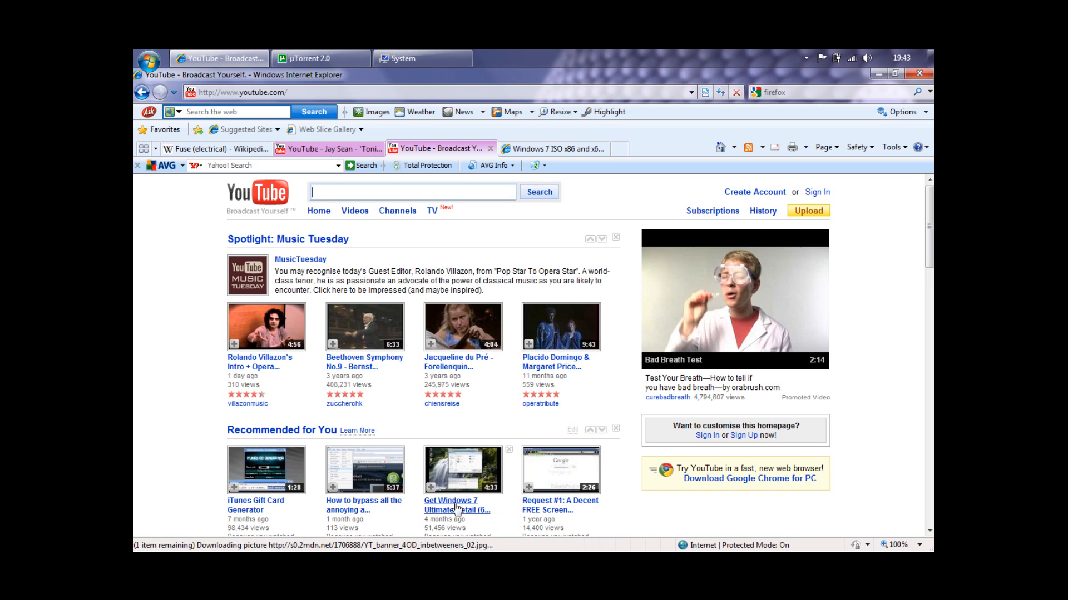
mouse_move(458, 512)
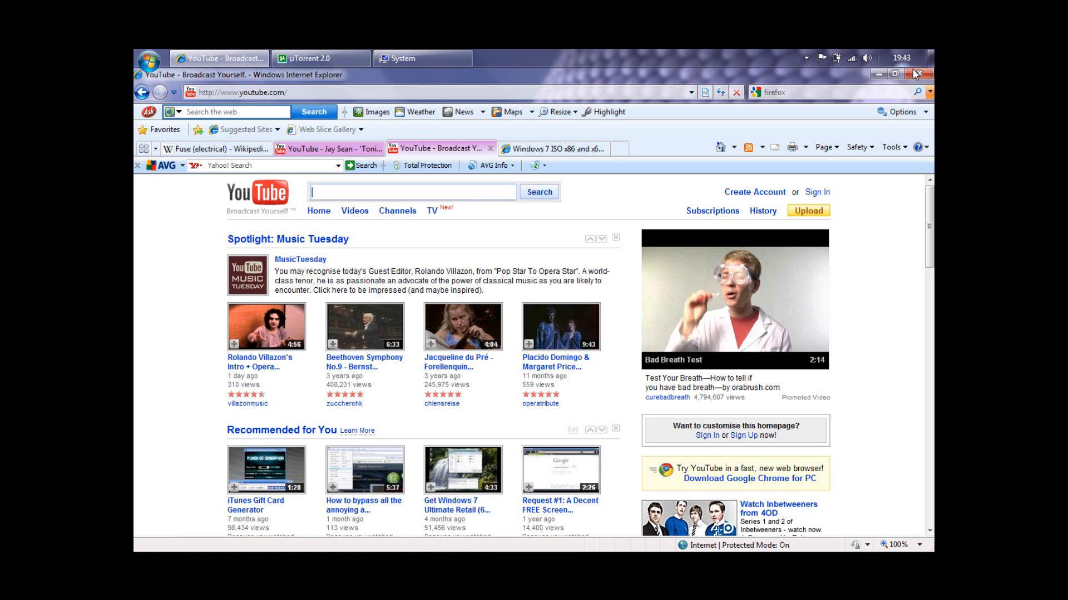
Scroll down and back up through YouTube's recommended home-page videos.
scroll(down, 3)
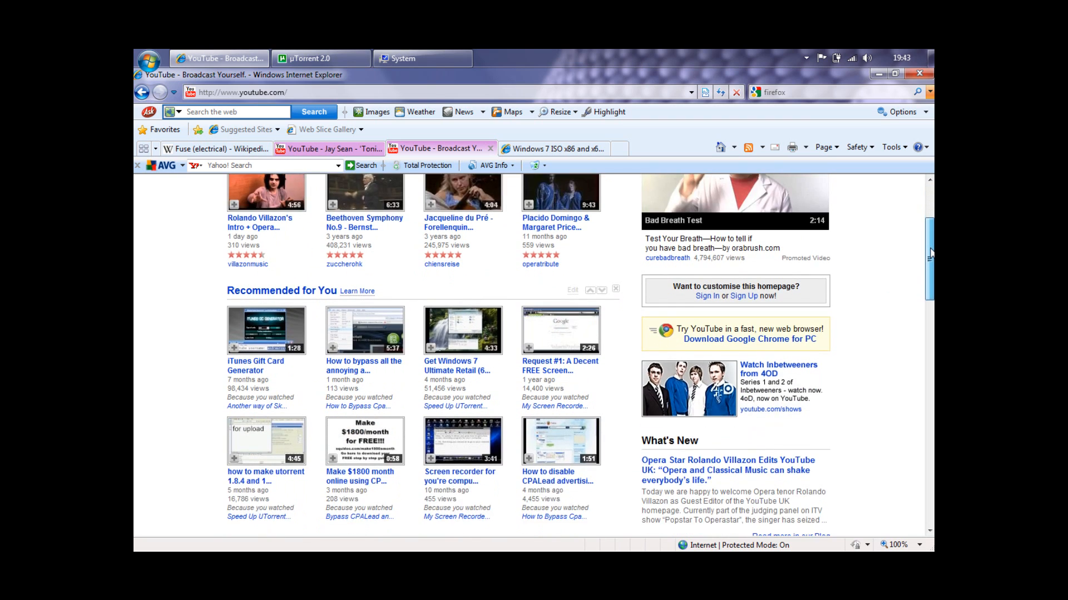
scroll(down, 3)
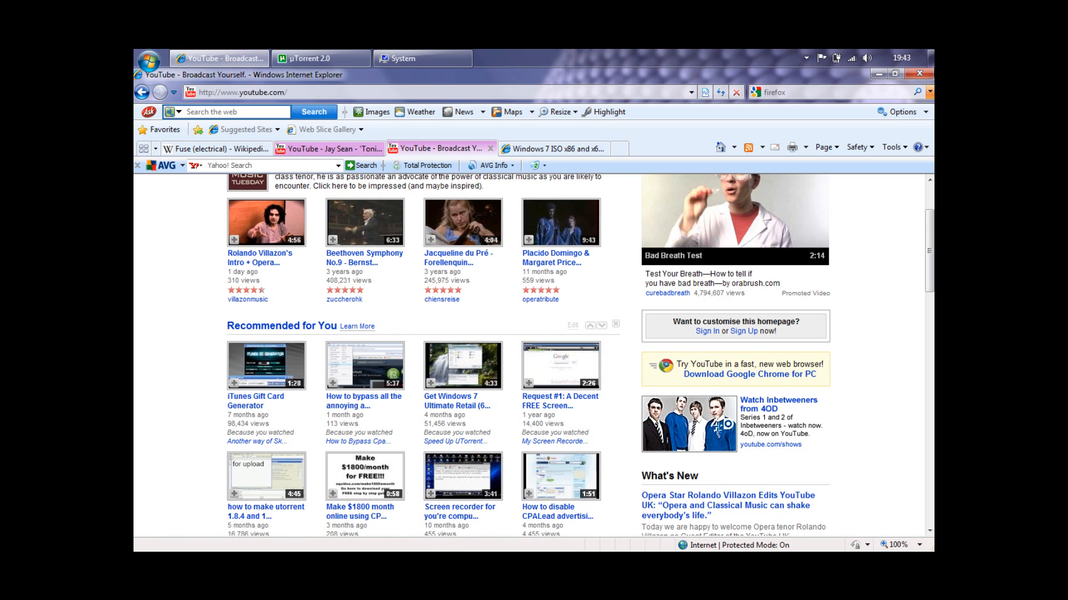
scroll(up, 3)
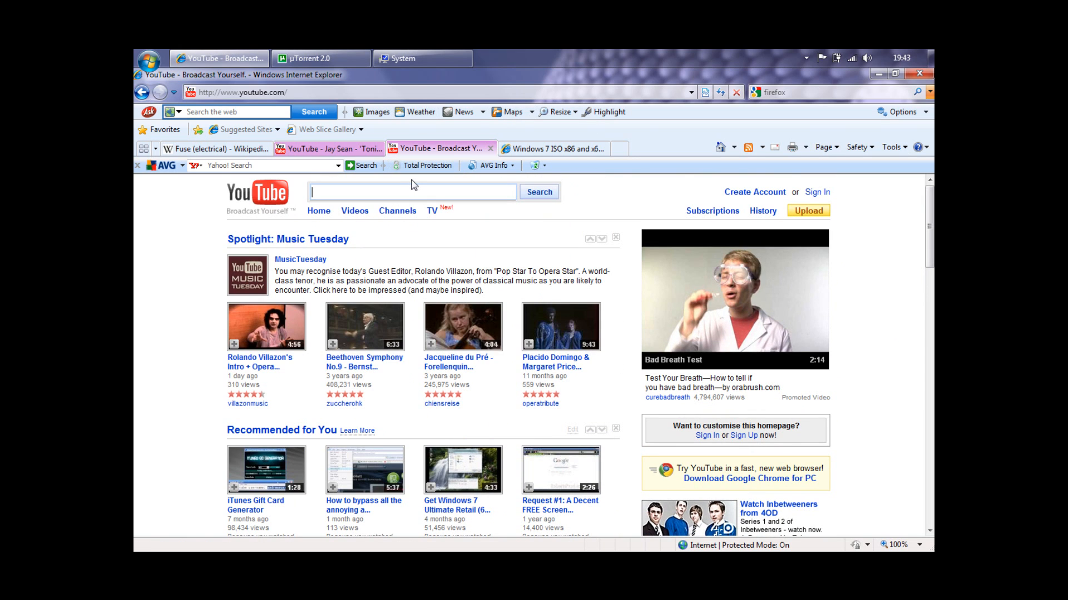
Search YouTube for 'windows 7' and scroll into the roughly 217,000 results.
text(wind)
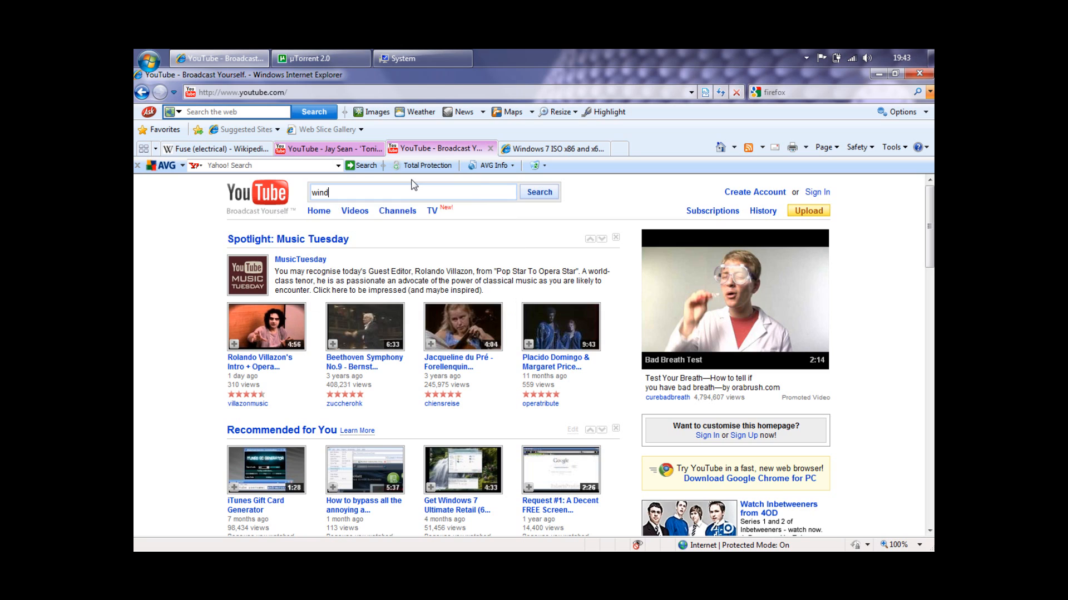
click(411, 191)
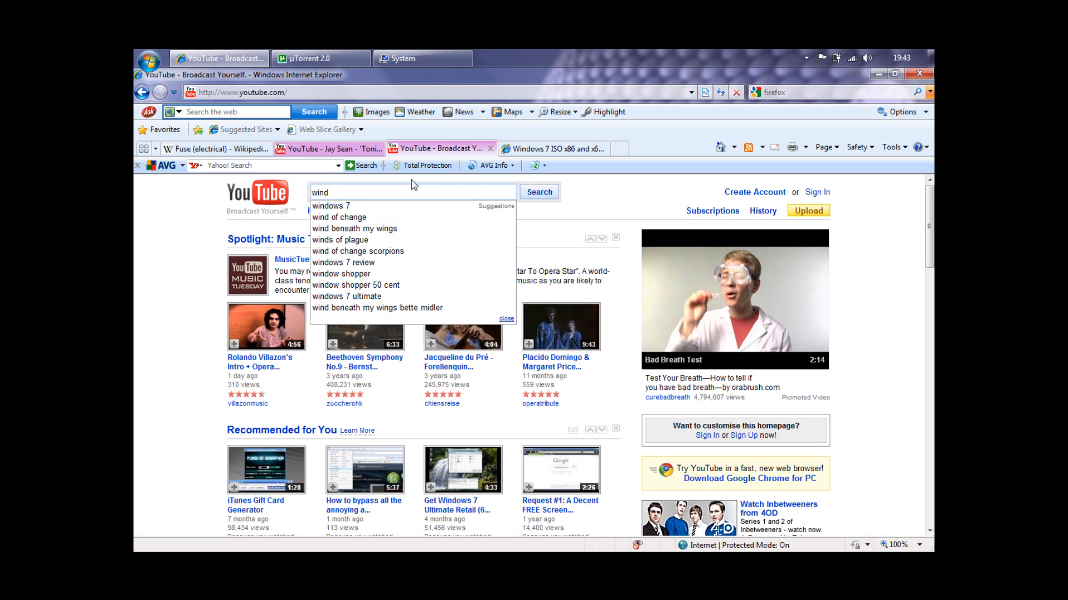
text(ows 7)
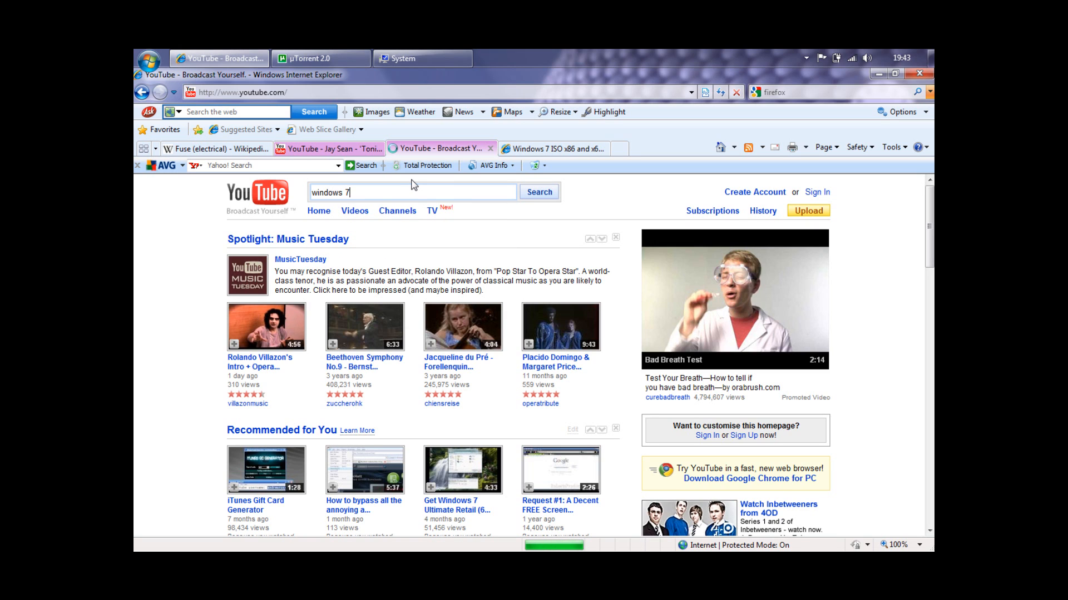
click(539, 192)
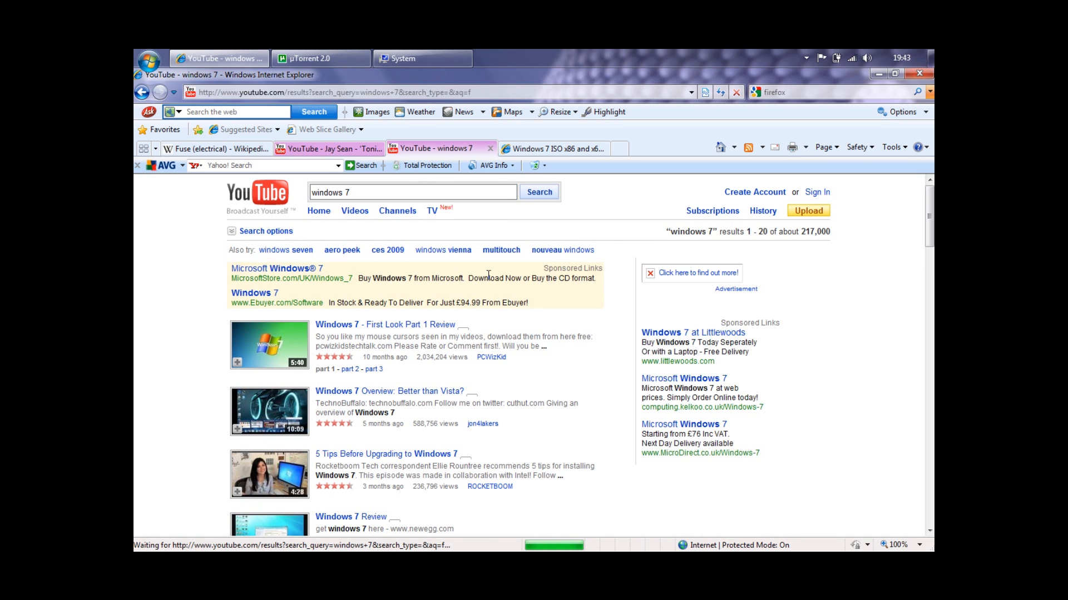
scroll(down, 3)
text( activation)
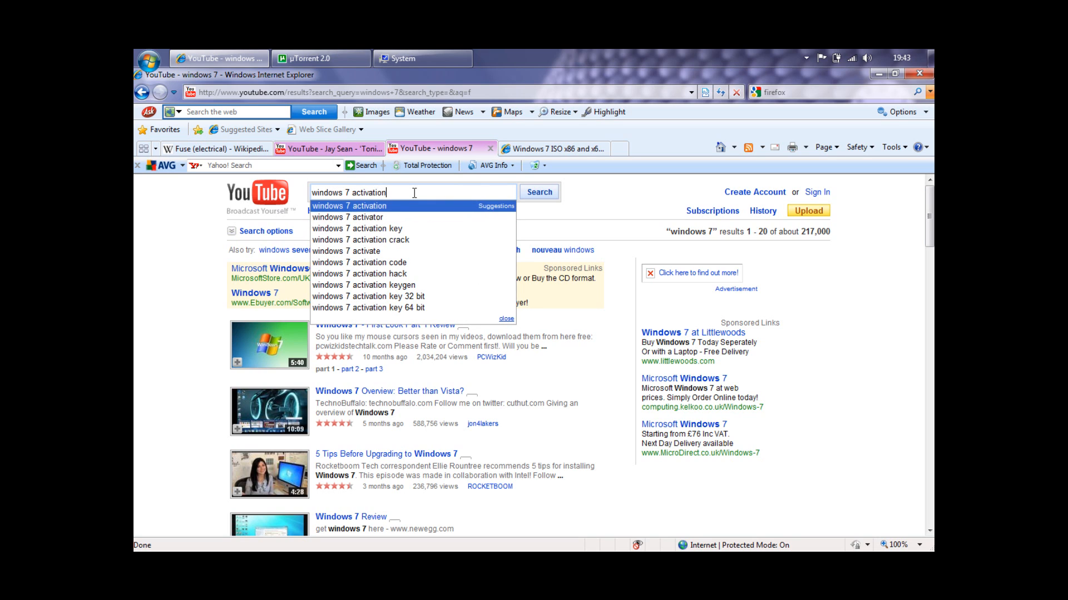
Run the 'windows 7 activation' search and start scrolling its roughly 563 results.
click(538, 192)
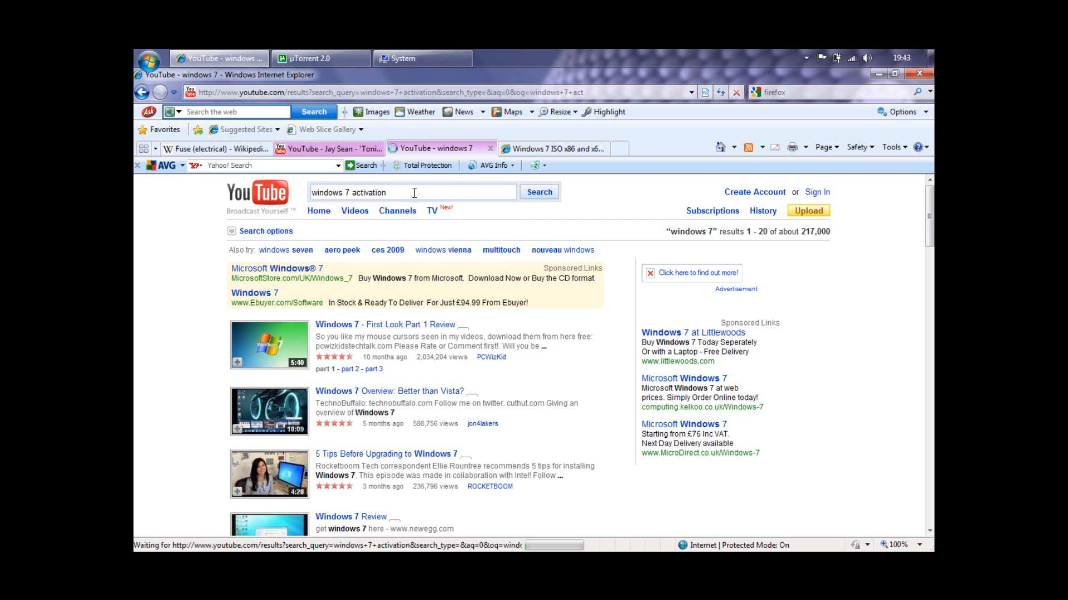
click(538, 192)
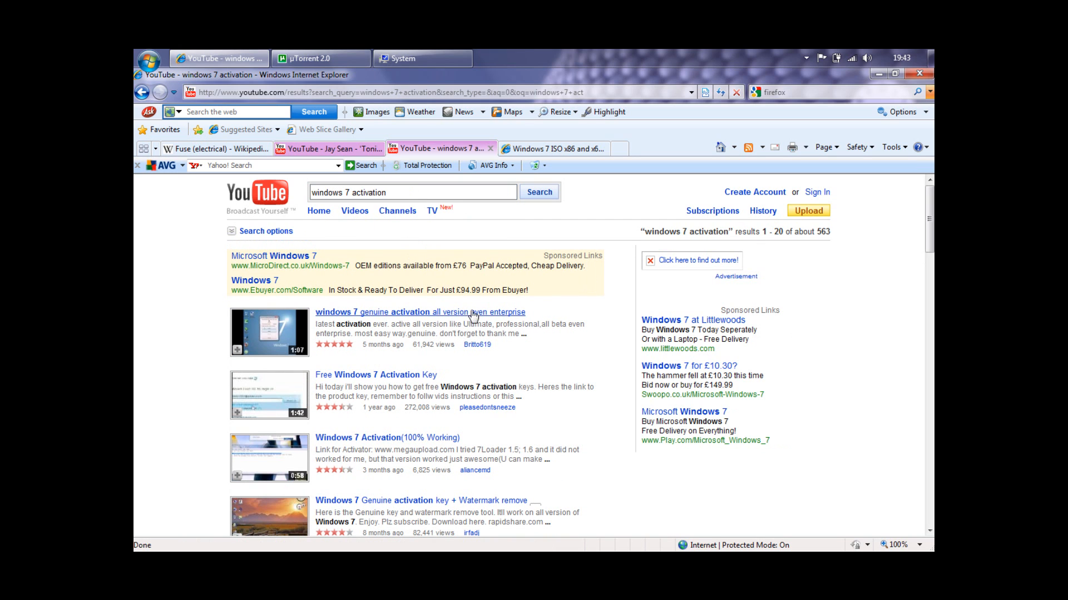
mouse_move(480, 315)
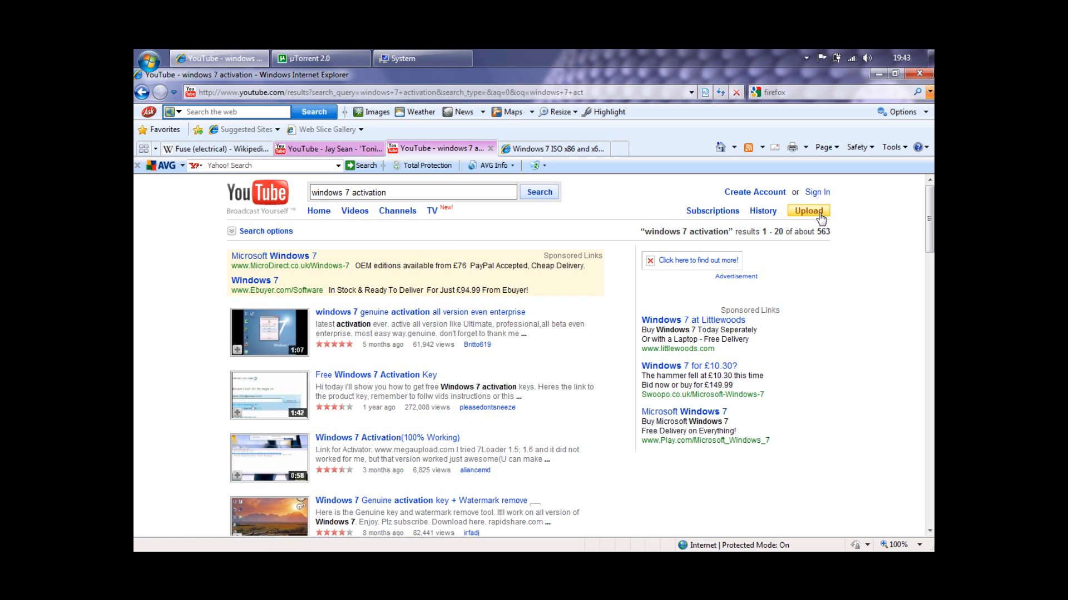
scroll(down, 3)
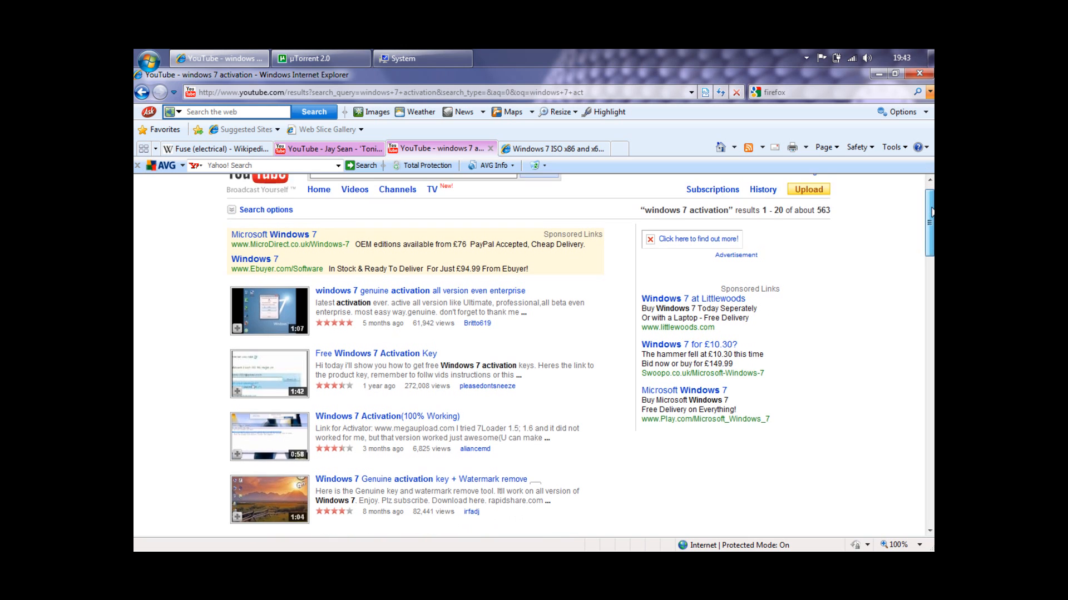
scroll(down, 3)
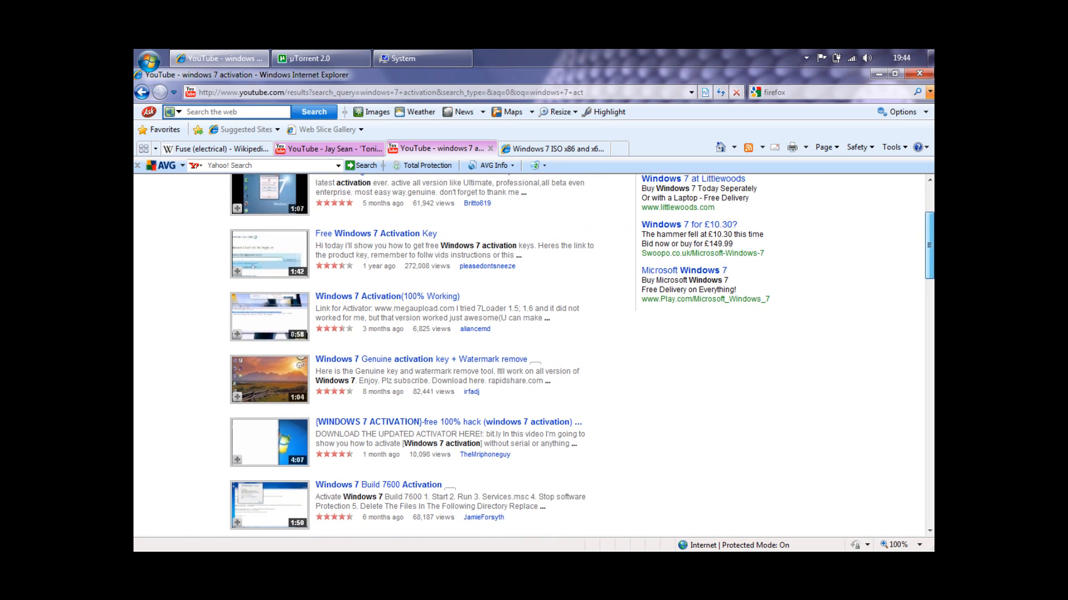
scroll(down, 3)
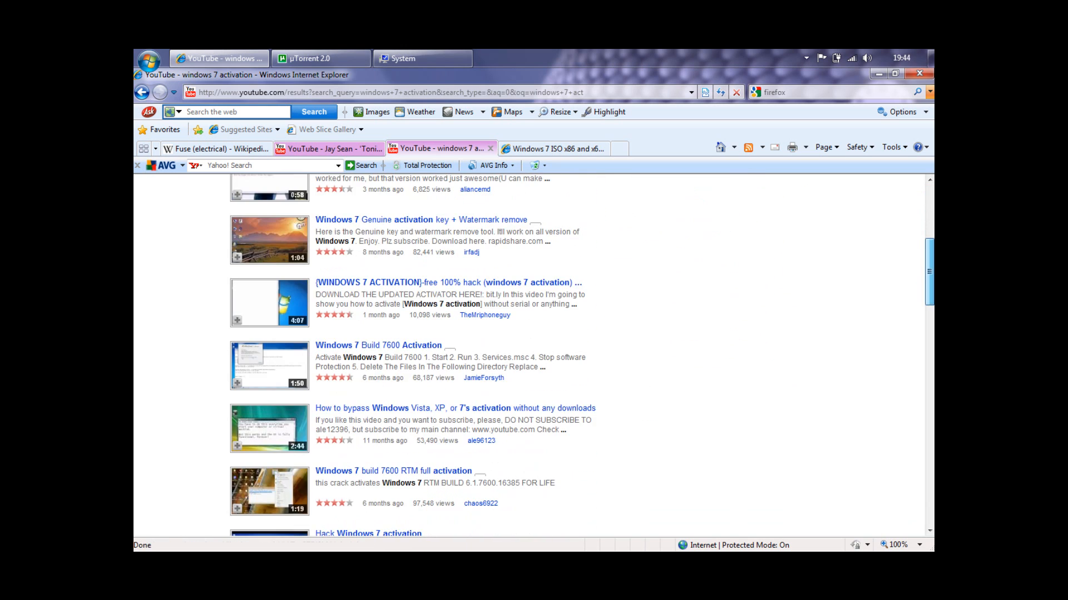
Scroll down through the remaining activation results to the playlists, then back up.
scroll(down, 3)
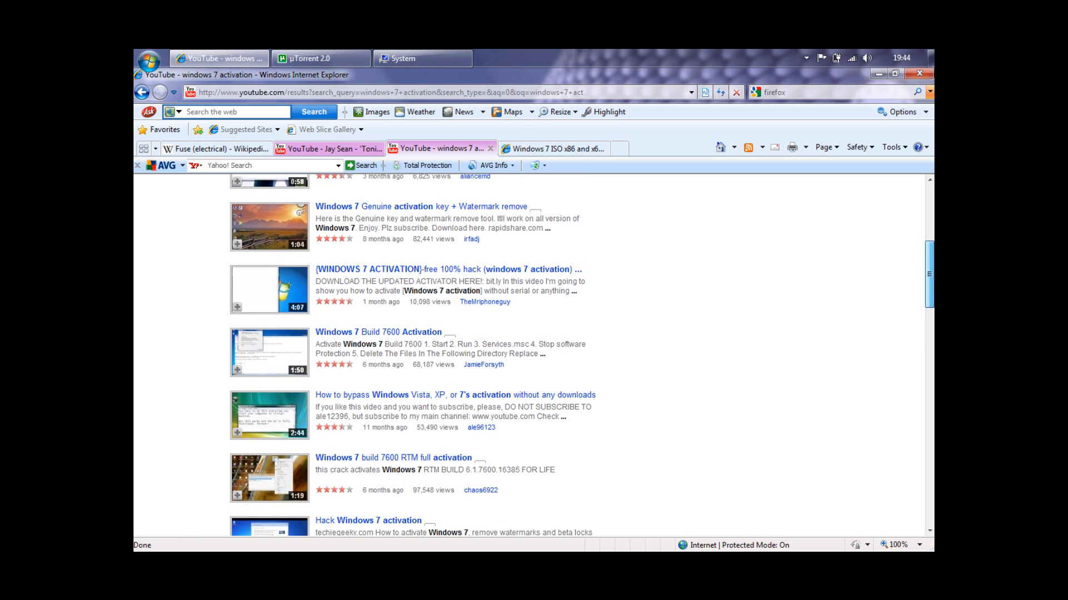
scroll(down, 3)
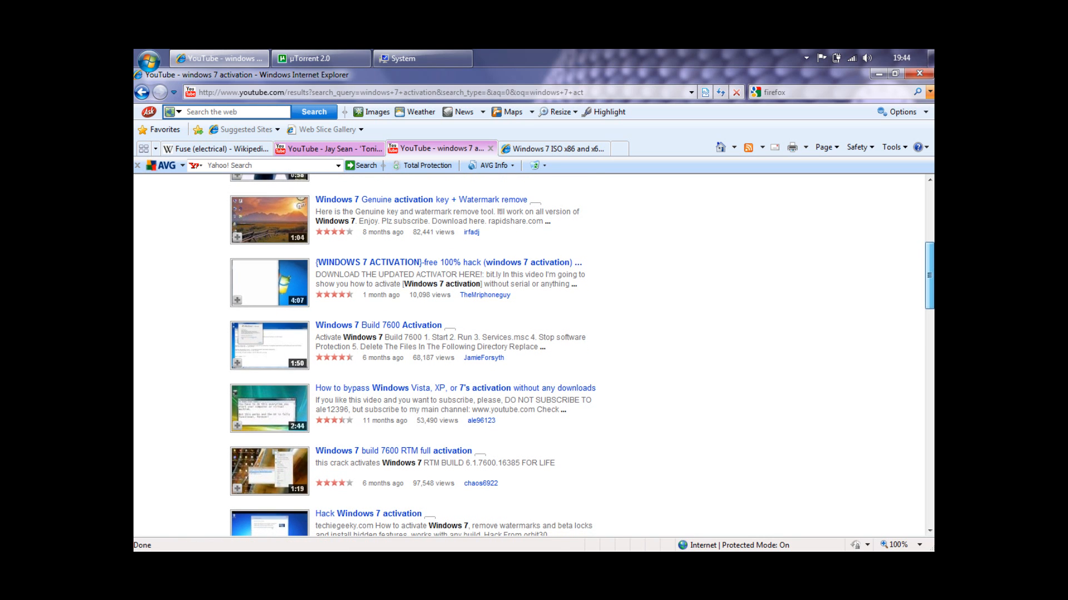
scroll(down, 3)
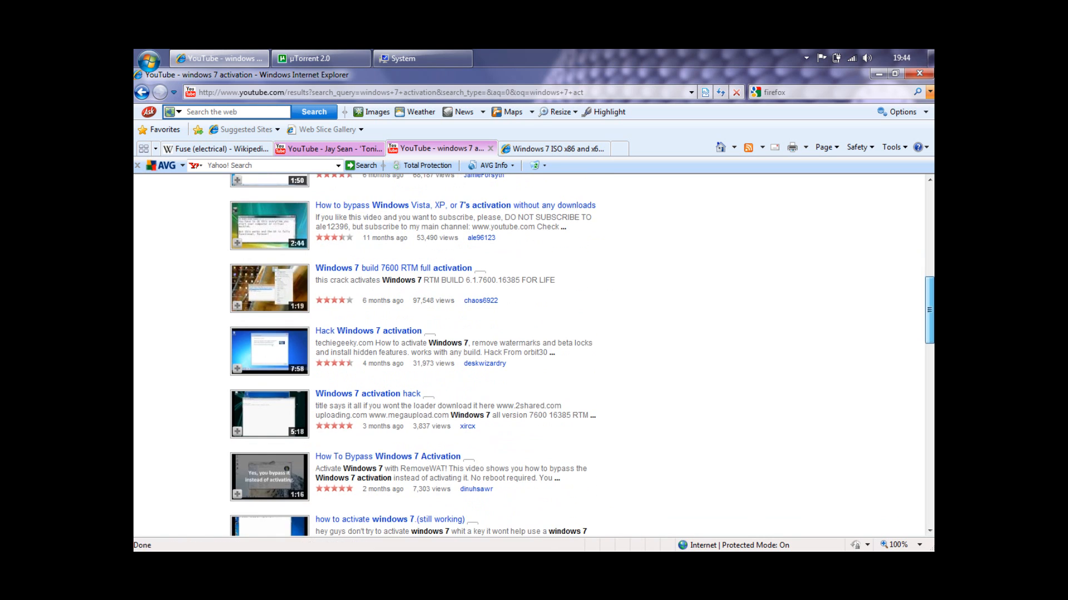
scroll(down, 3)
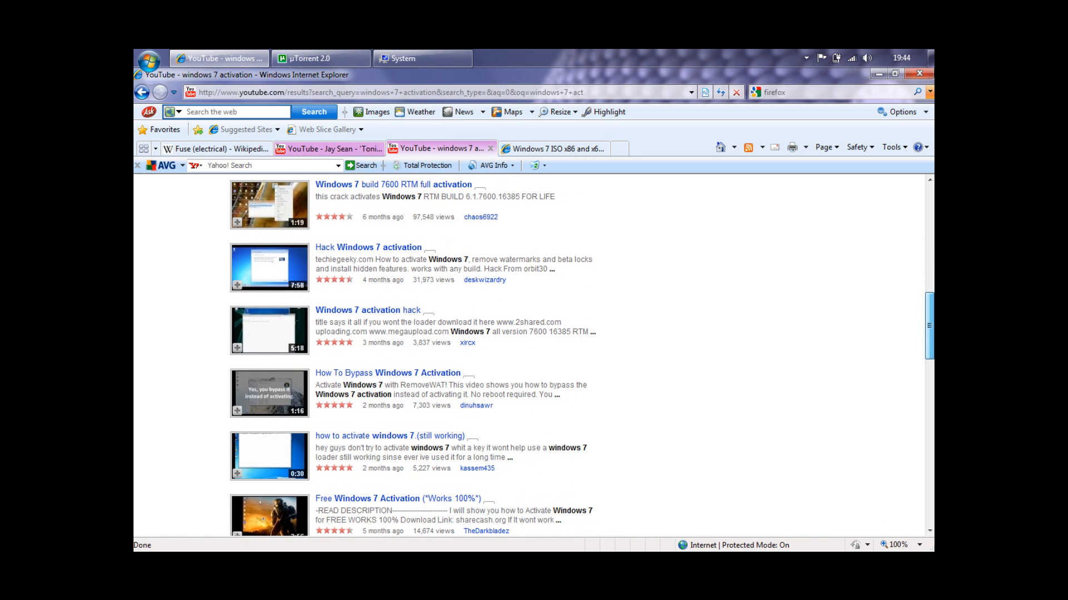
scroll(down, 3)
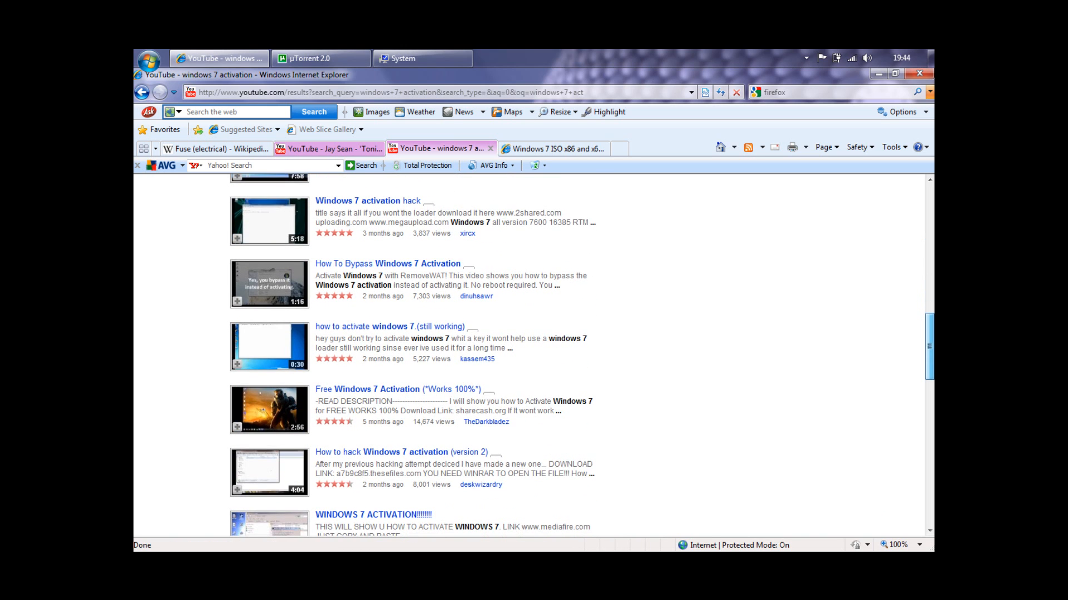
scroll(down, 3)
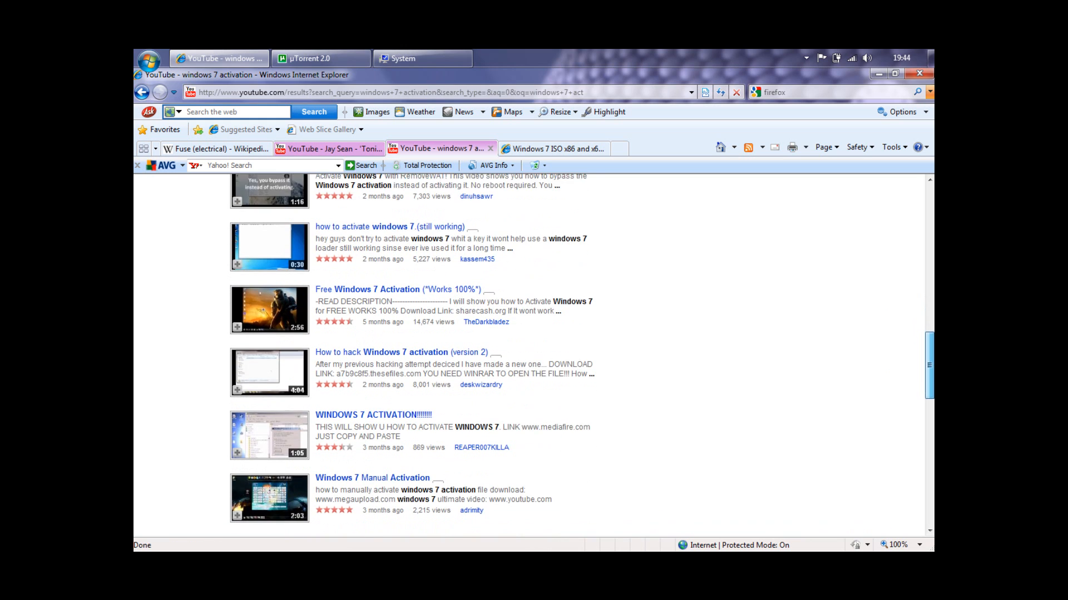
scroll(down, 3)
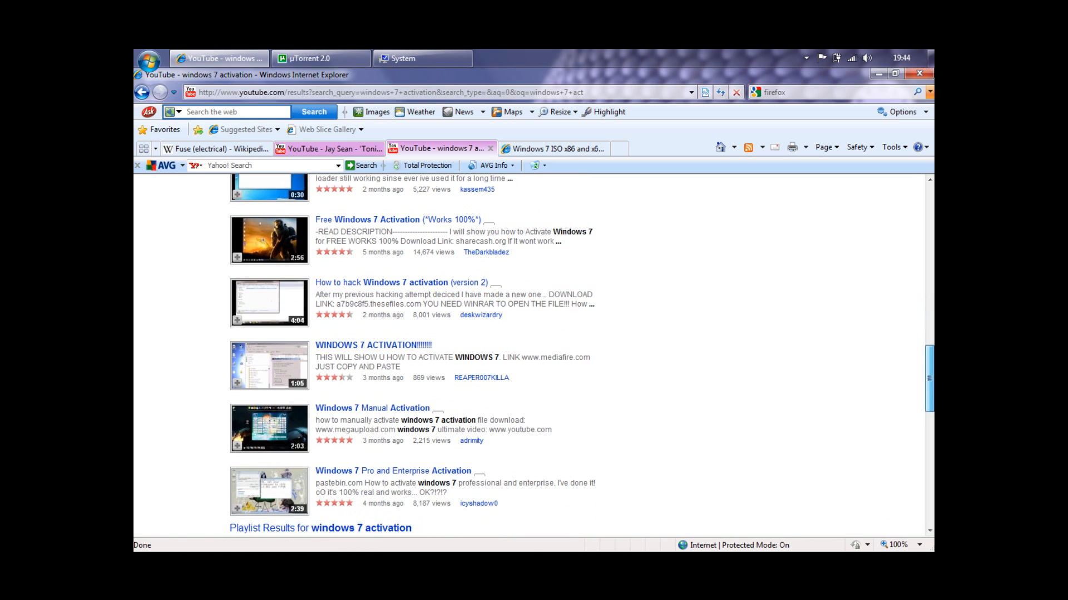
scroll(down, 3)
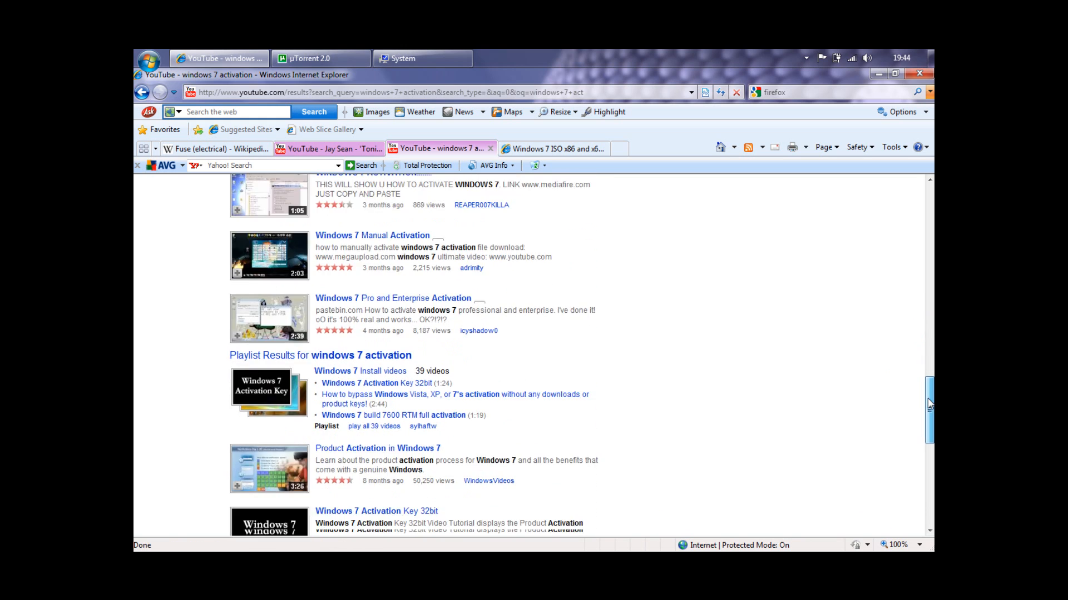
scroll(down, 3)
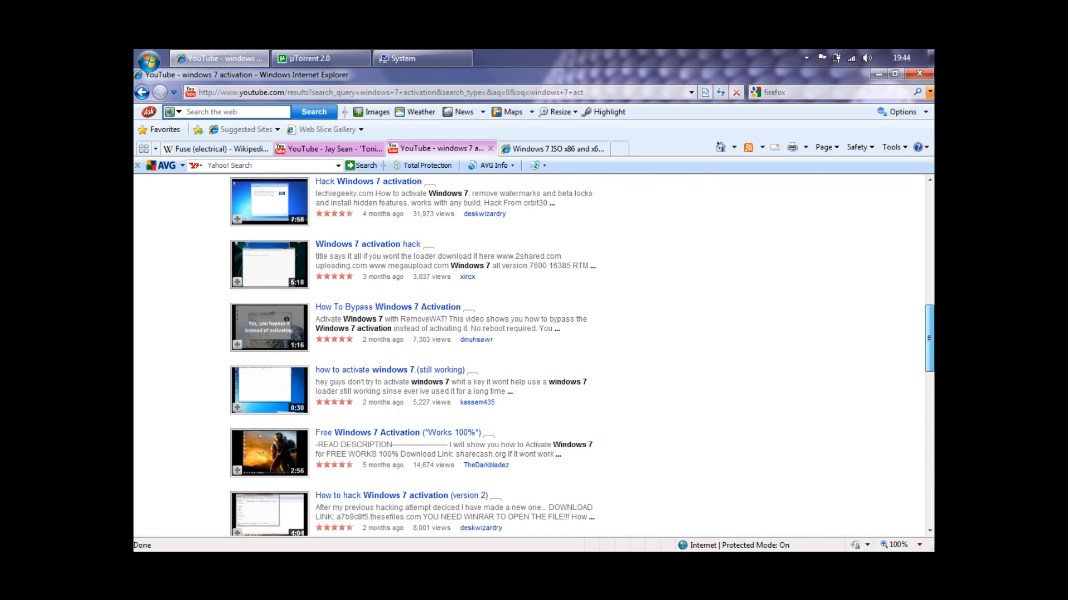
scroll(up, 3)
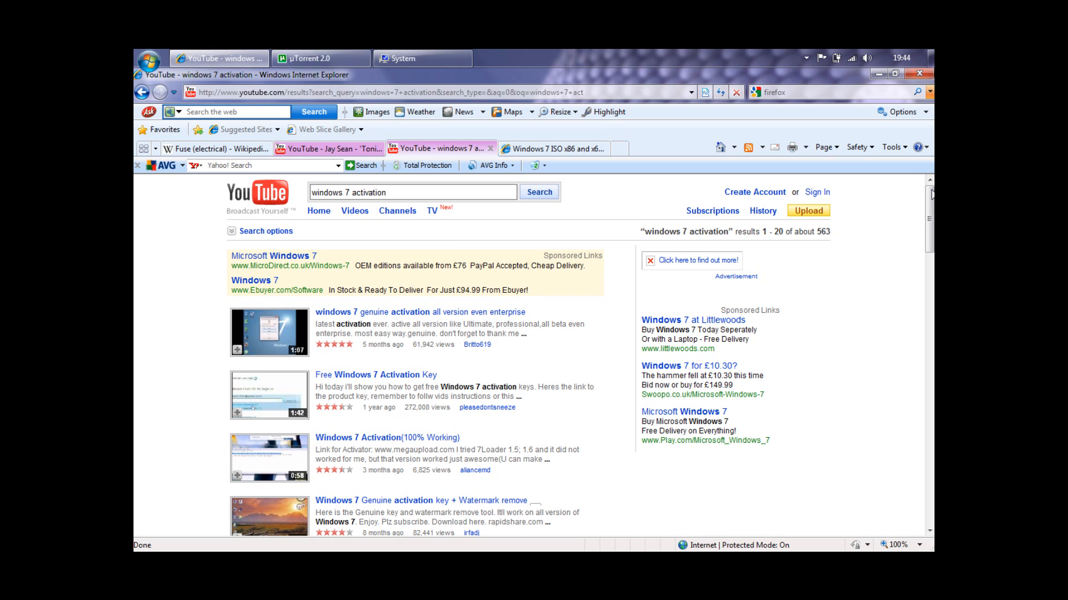
Scroll the 'windows 7 activation' results as the performance colour-scheme prompt appears.
scroll(down, 3)
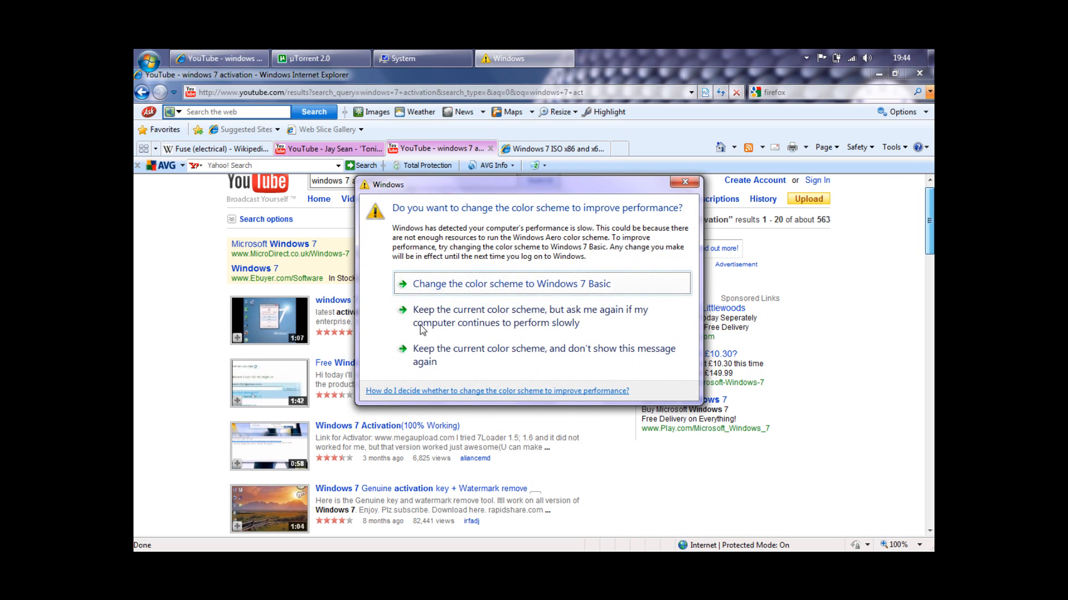
mouse_move(500, 353)
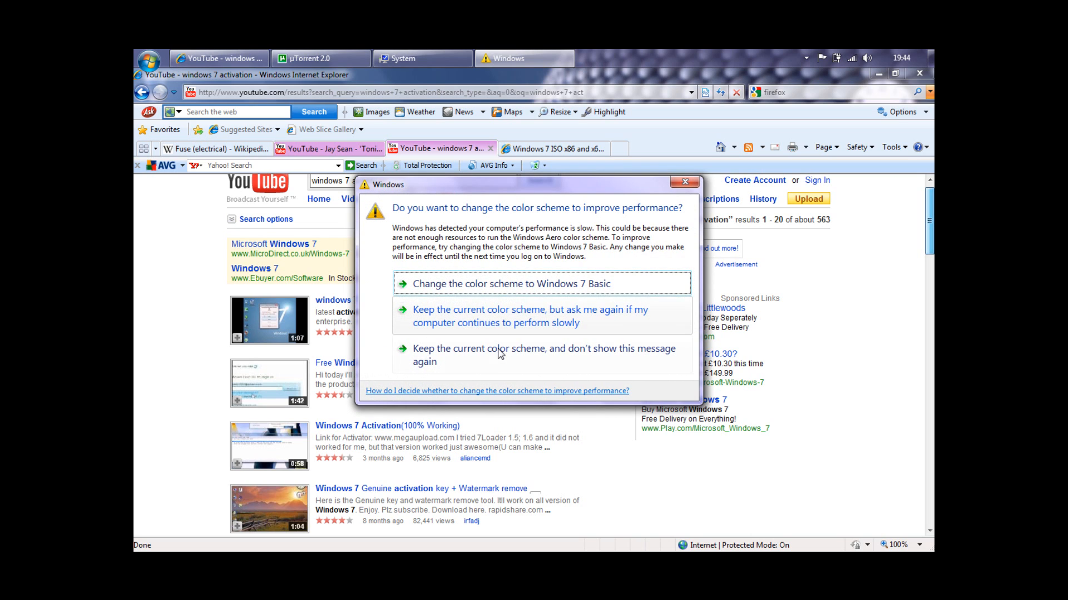